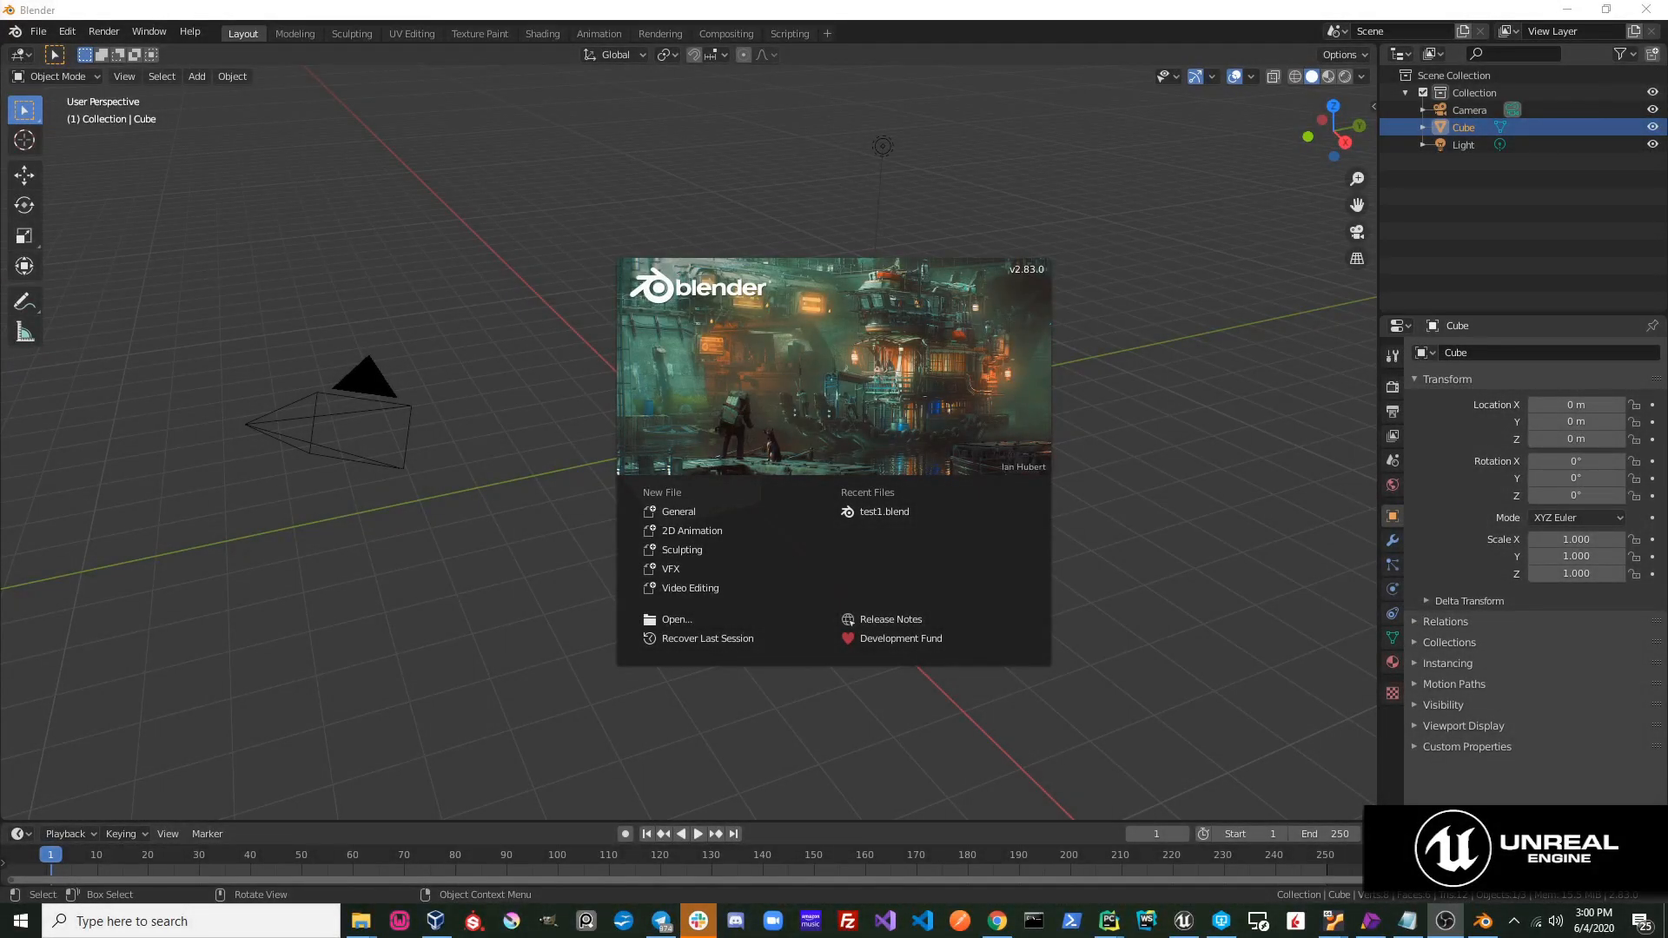
pyautogui.moveTo(85, 457)
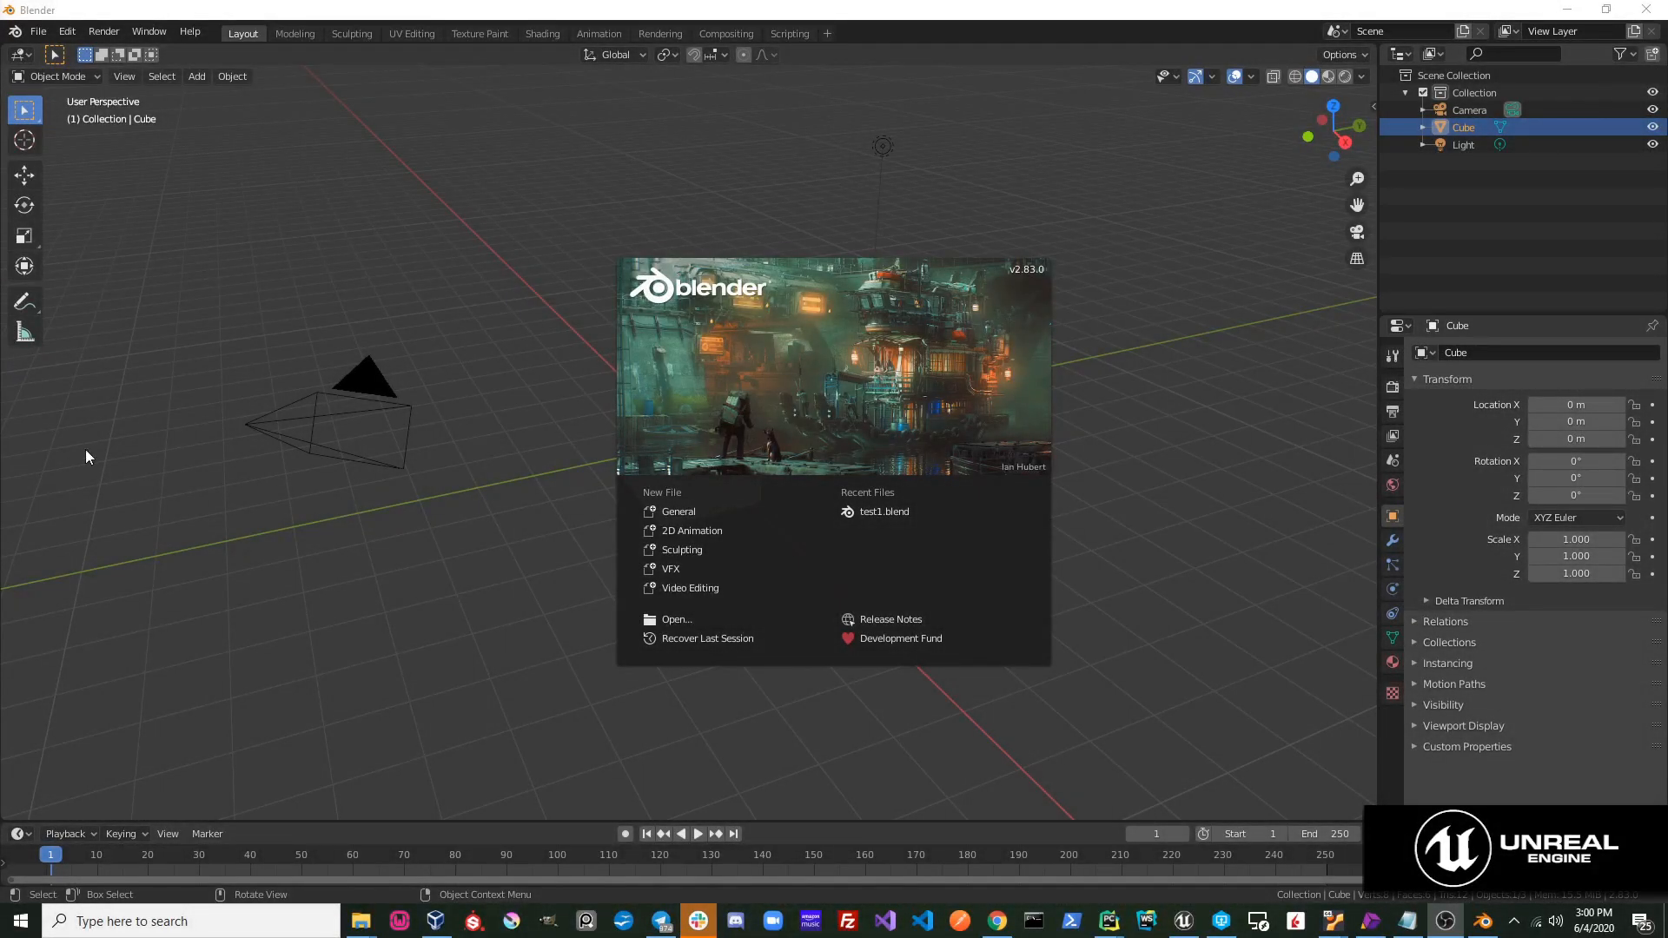
# Install the send2ue_1.3.0.zip add-on through Edit > Preferences > Add-ons > Install.
pyautogui.click(68, 32)
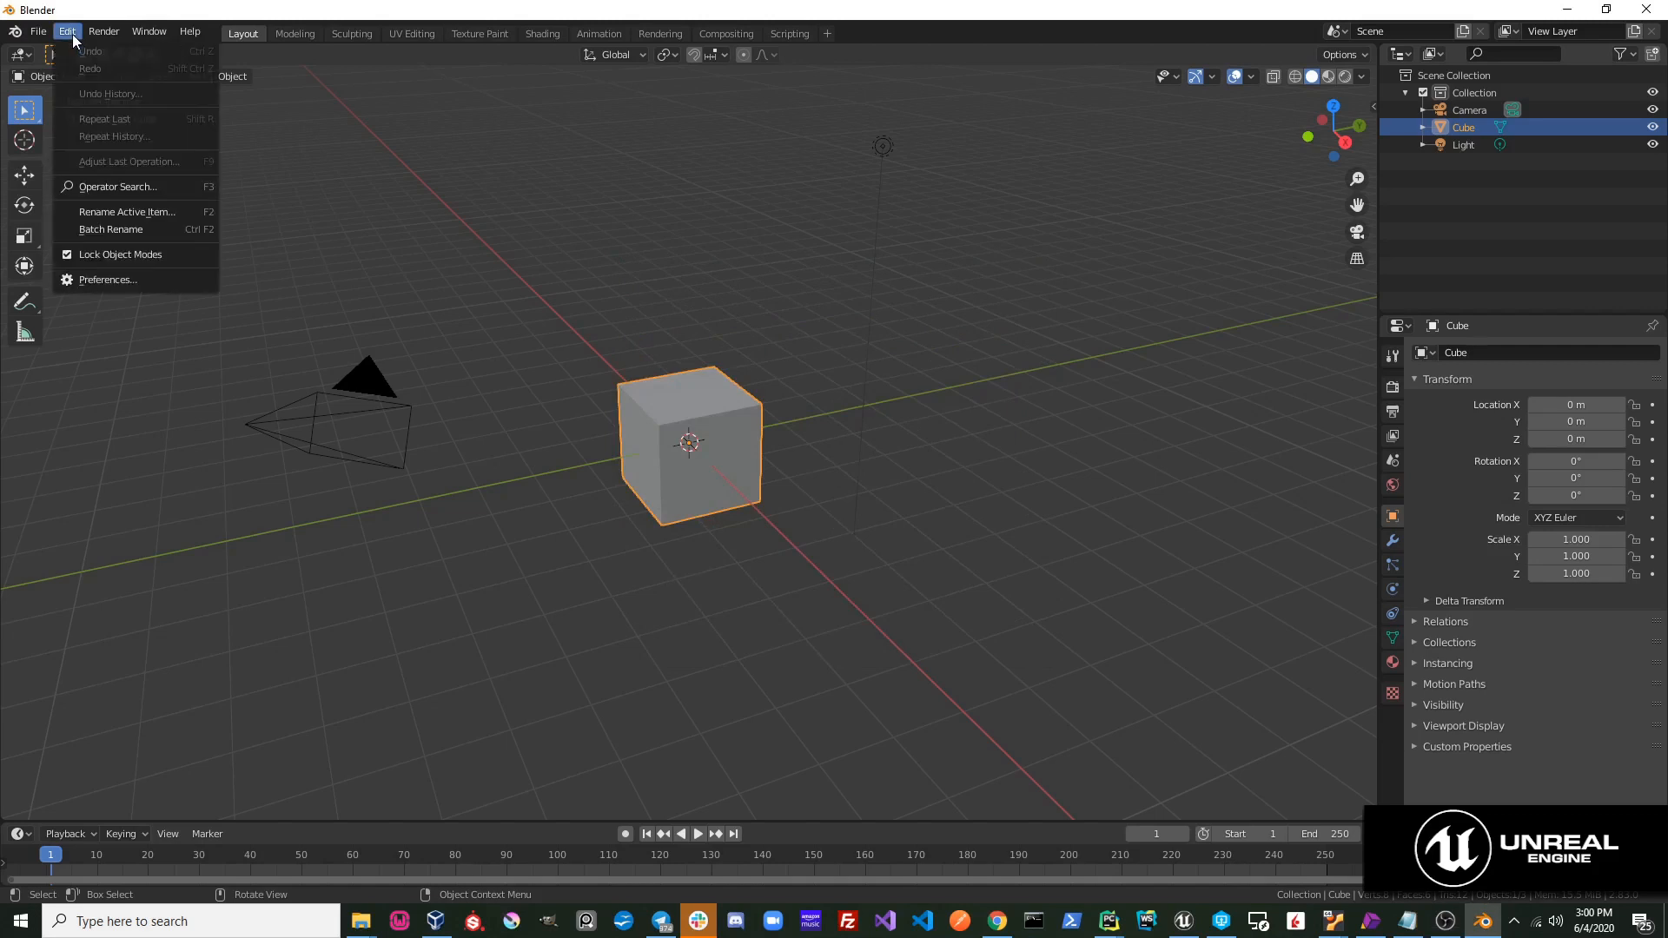
pyautogui.click(107, 278)
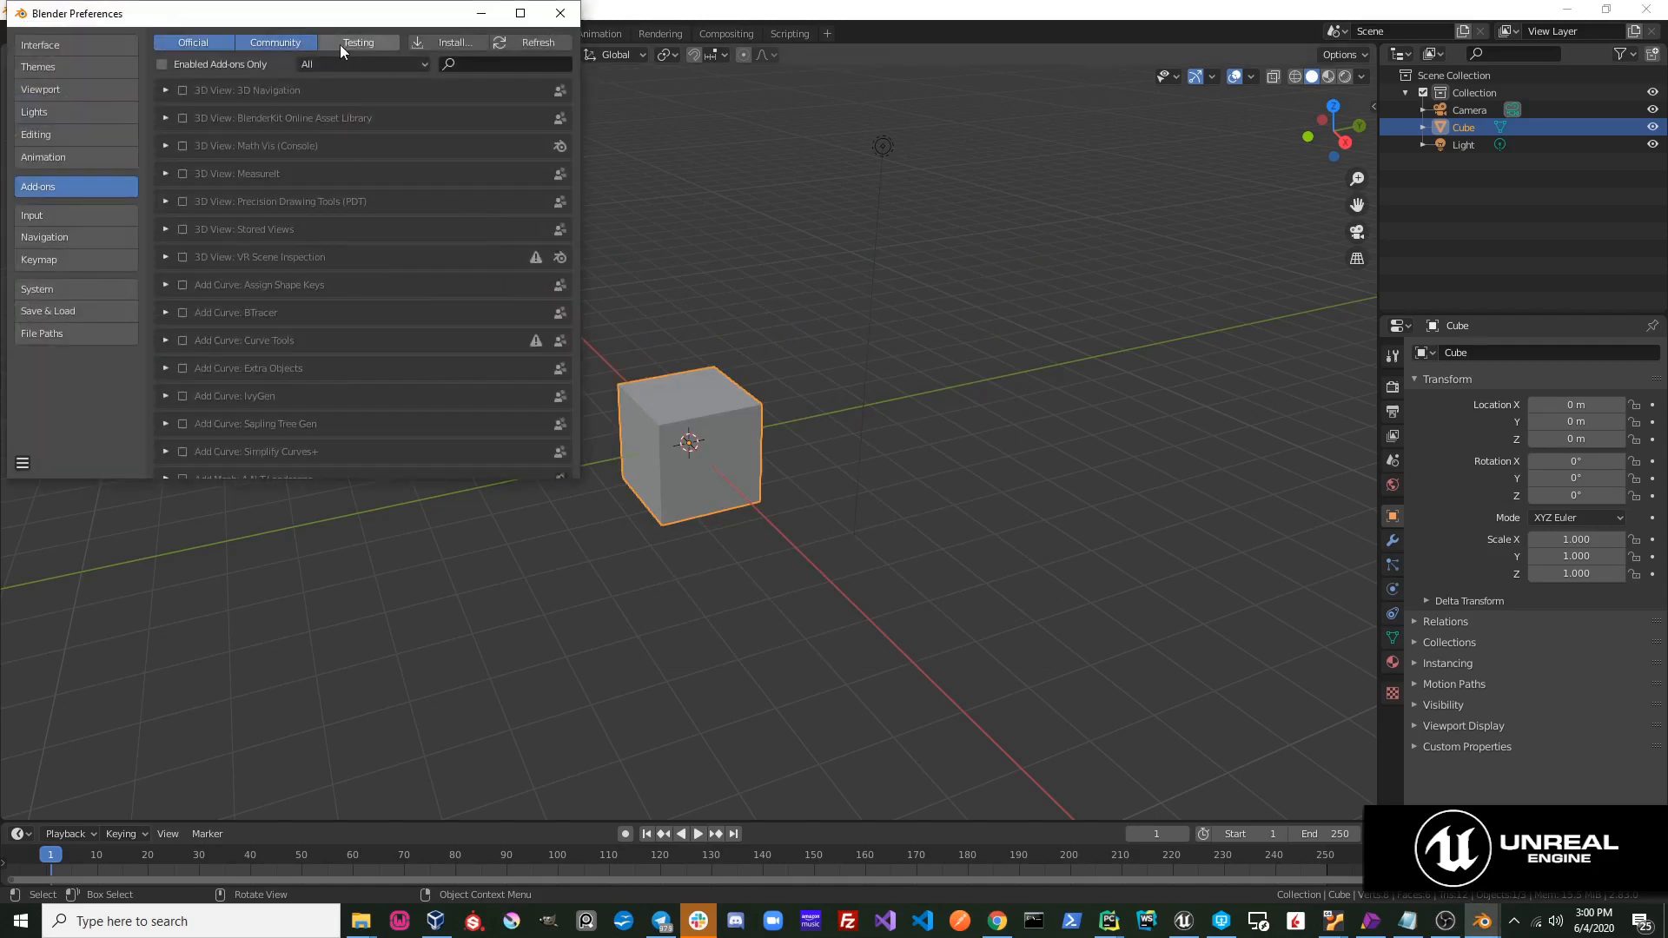
pyautogui.click(448, 42)
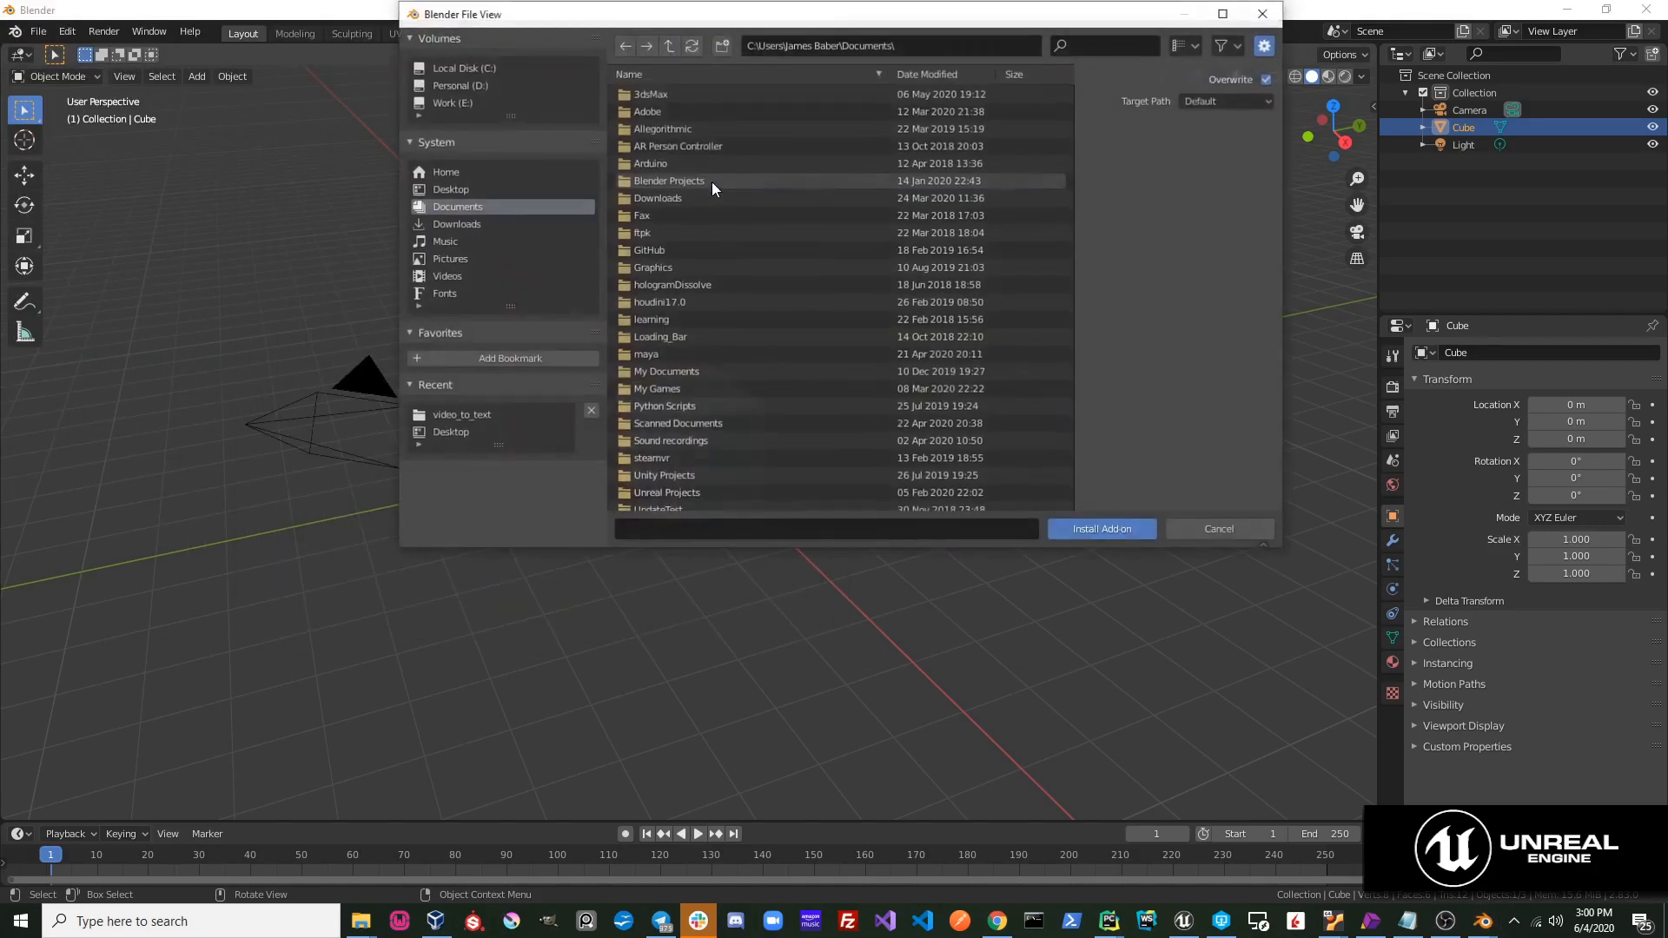
pyautogui.moveTo(360, 921)
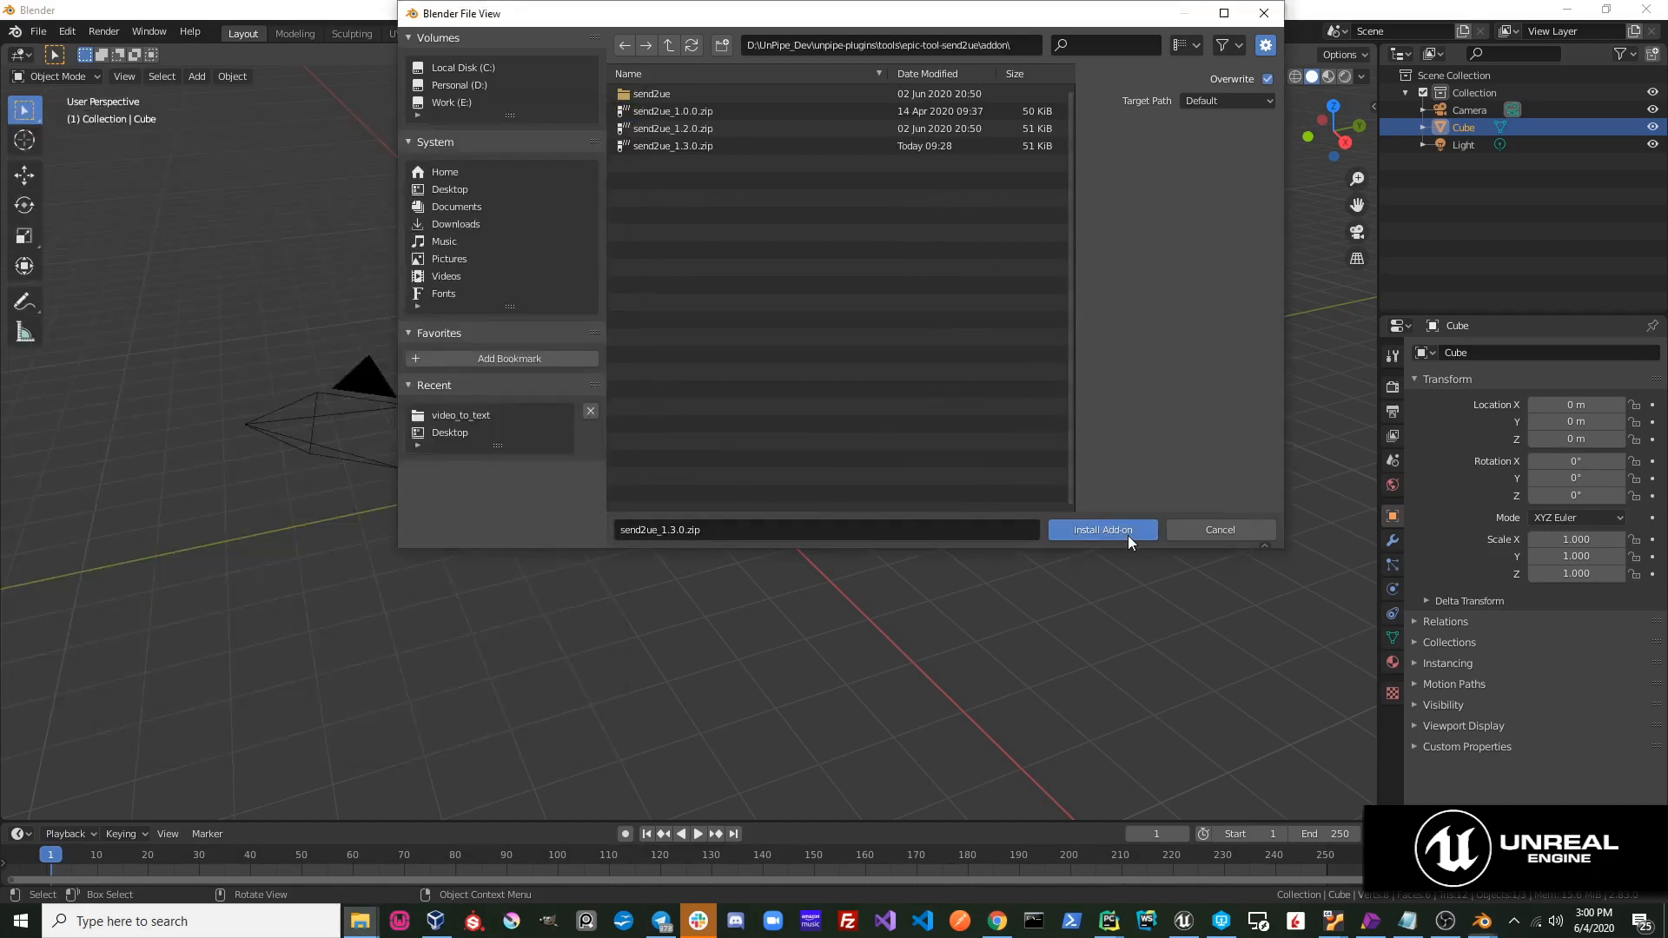
pyautogui.click(1102, 530)
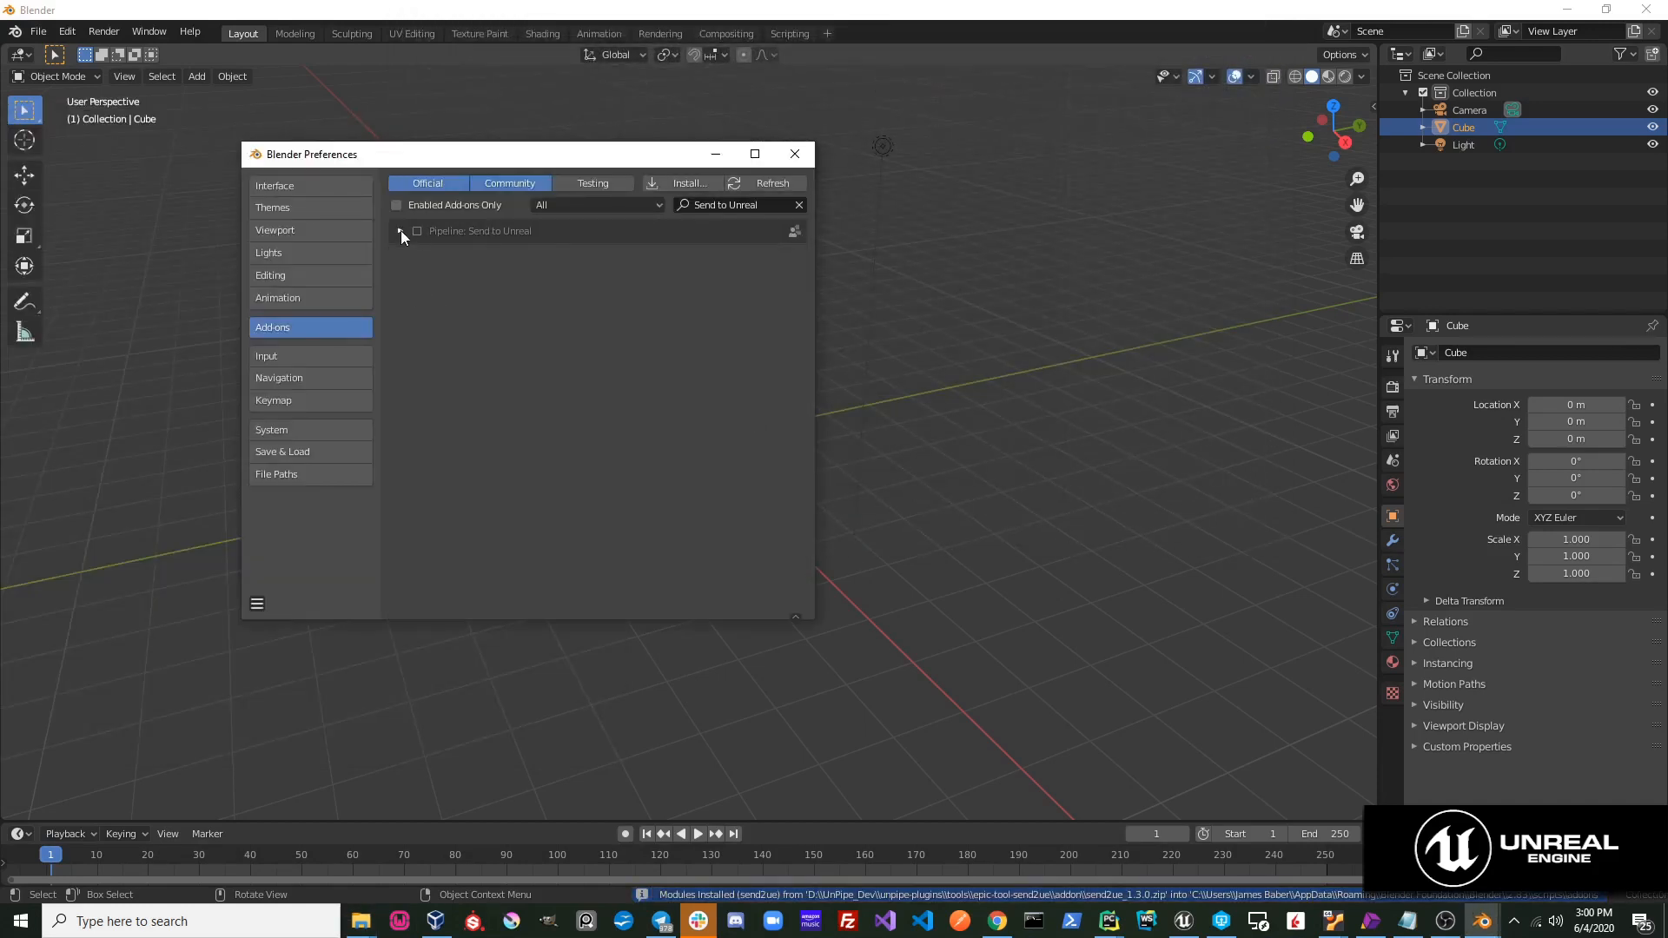
# Enable 'Pipeline: Send to Unreal' in Add-ons and close the Preferences window.
pyautogui.click(399, 231)
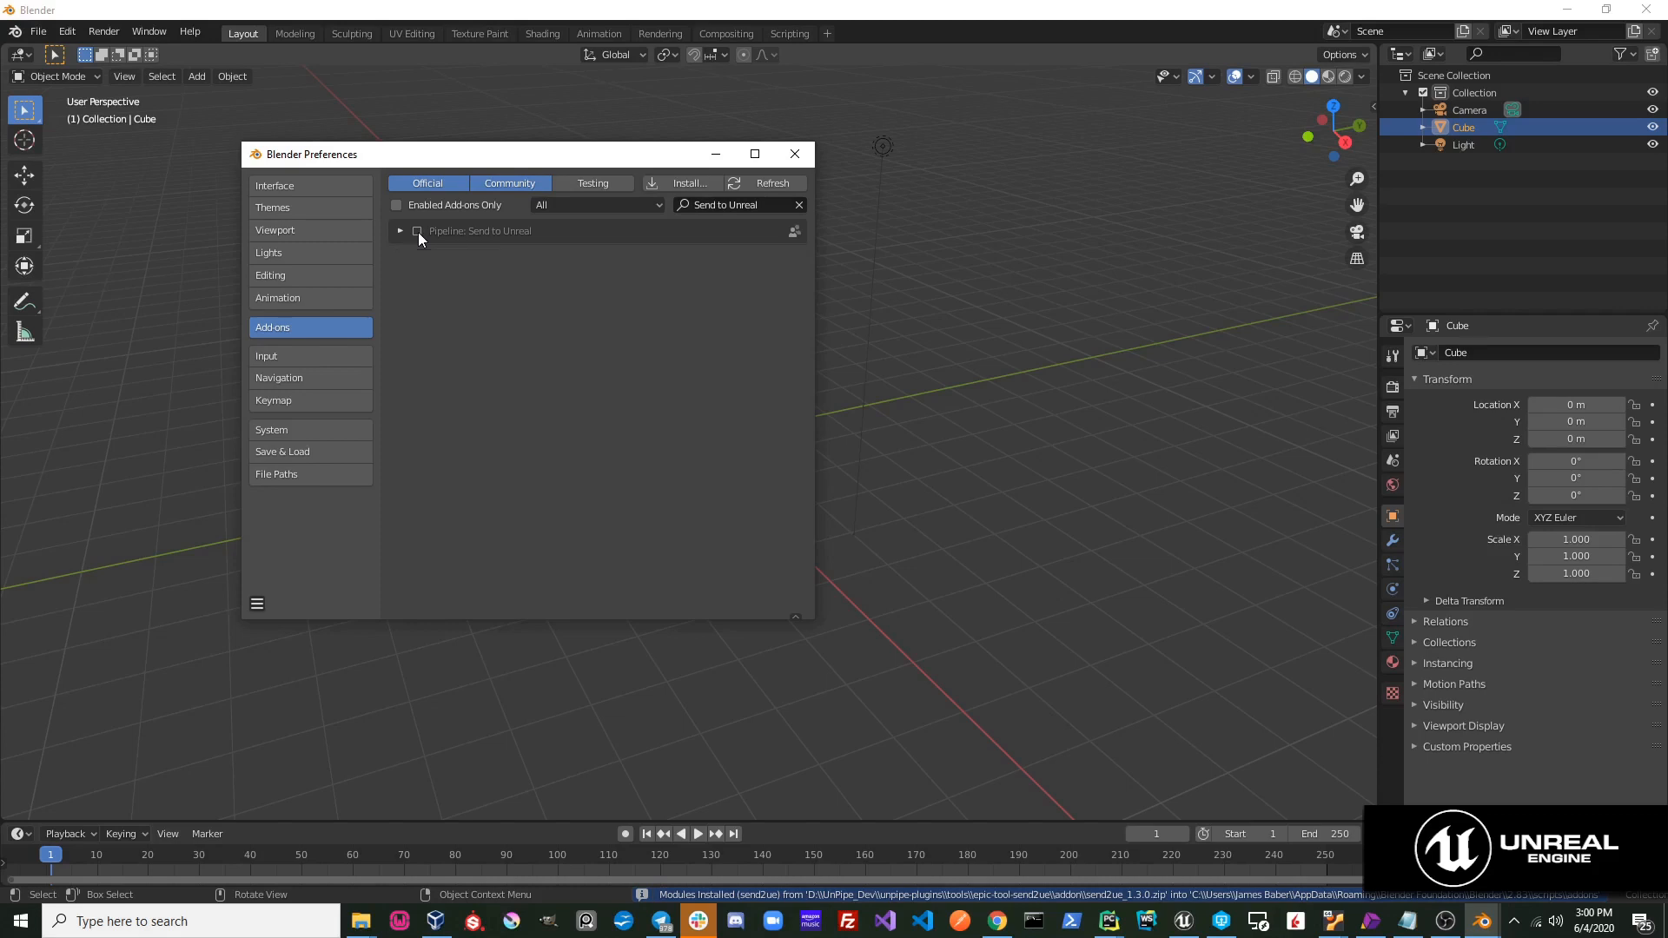
pyautogui.click(417, 231)
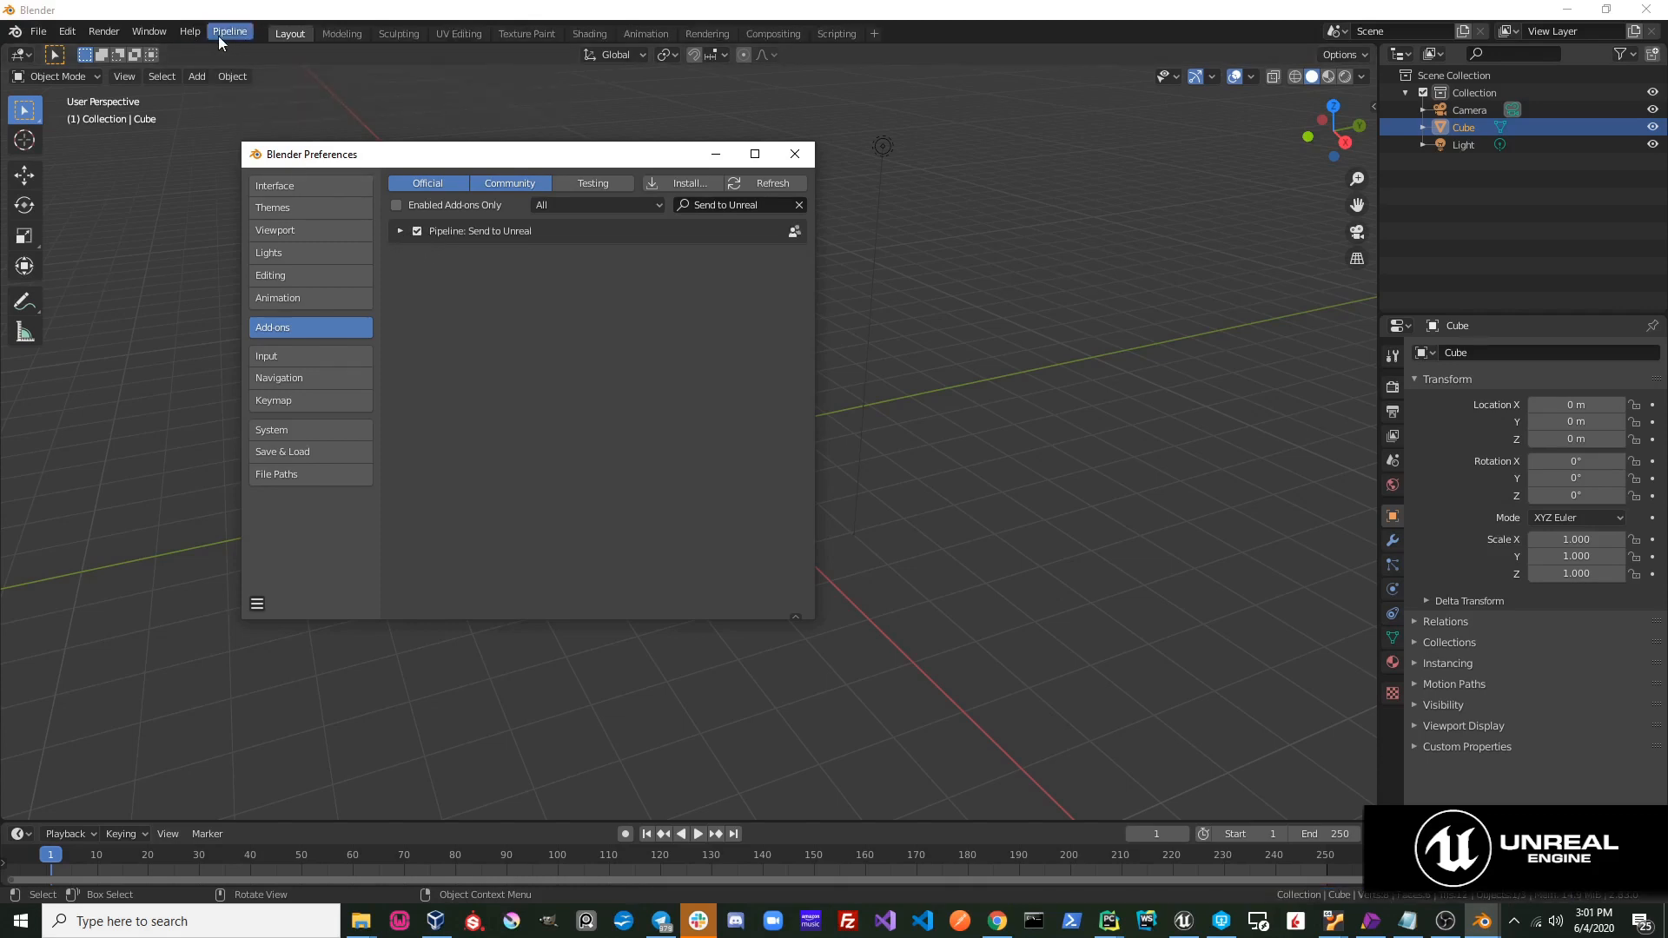
pyautogui.click(796, 153)
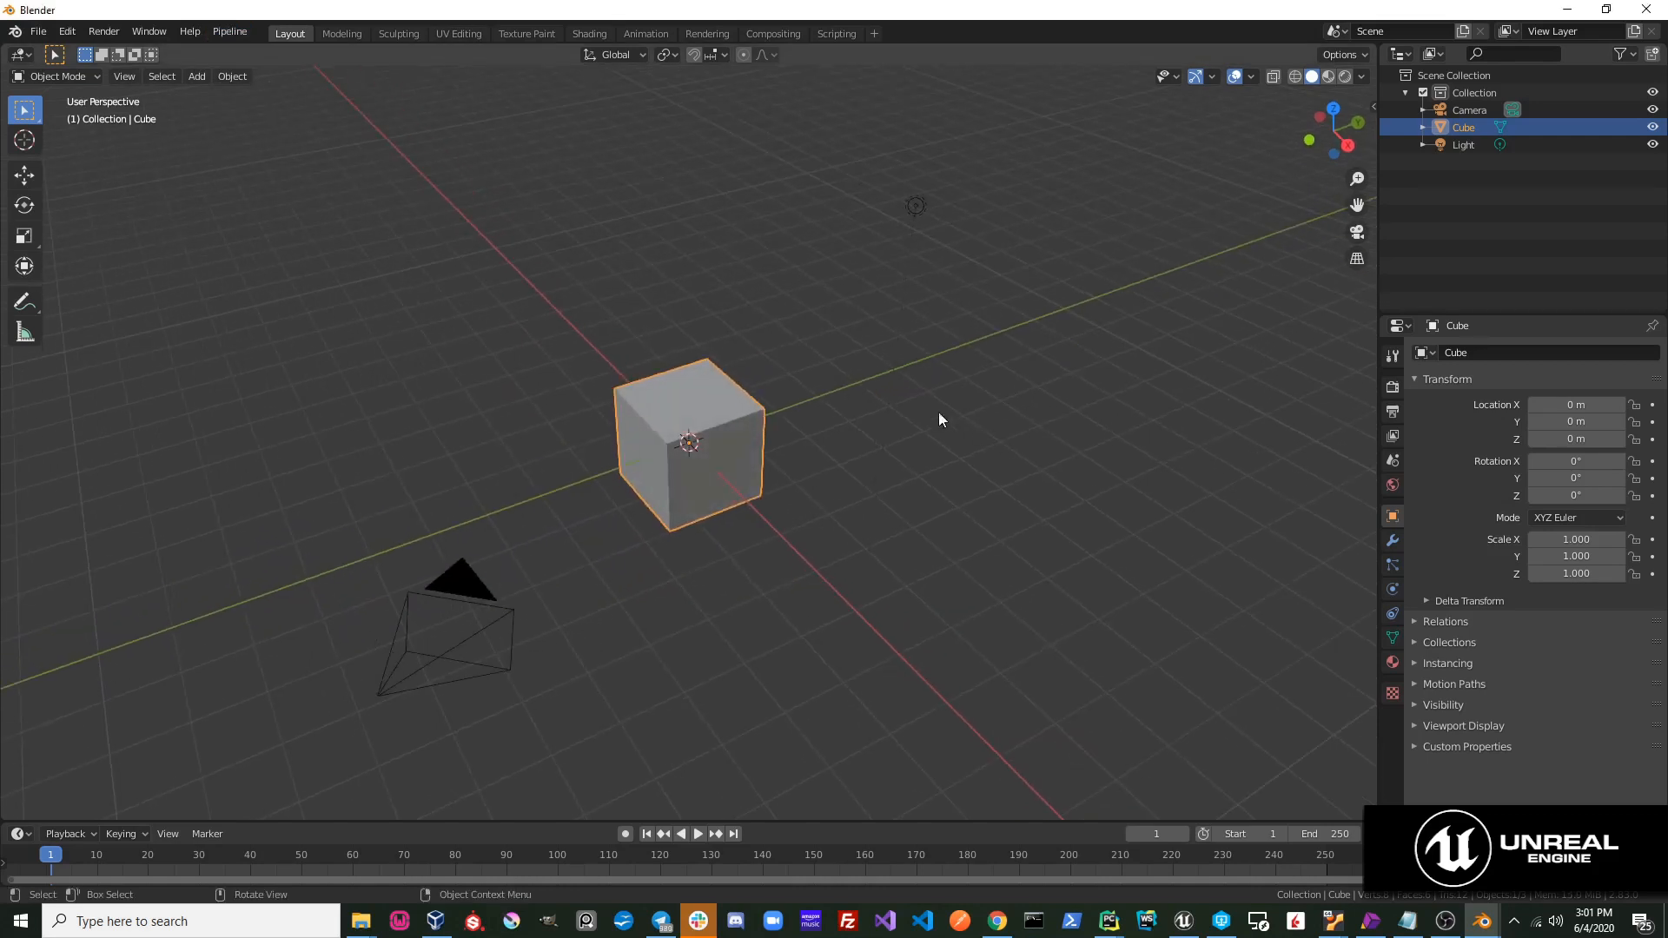
pyautogui.click(1464, 144)
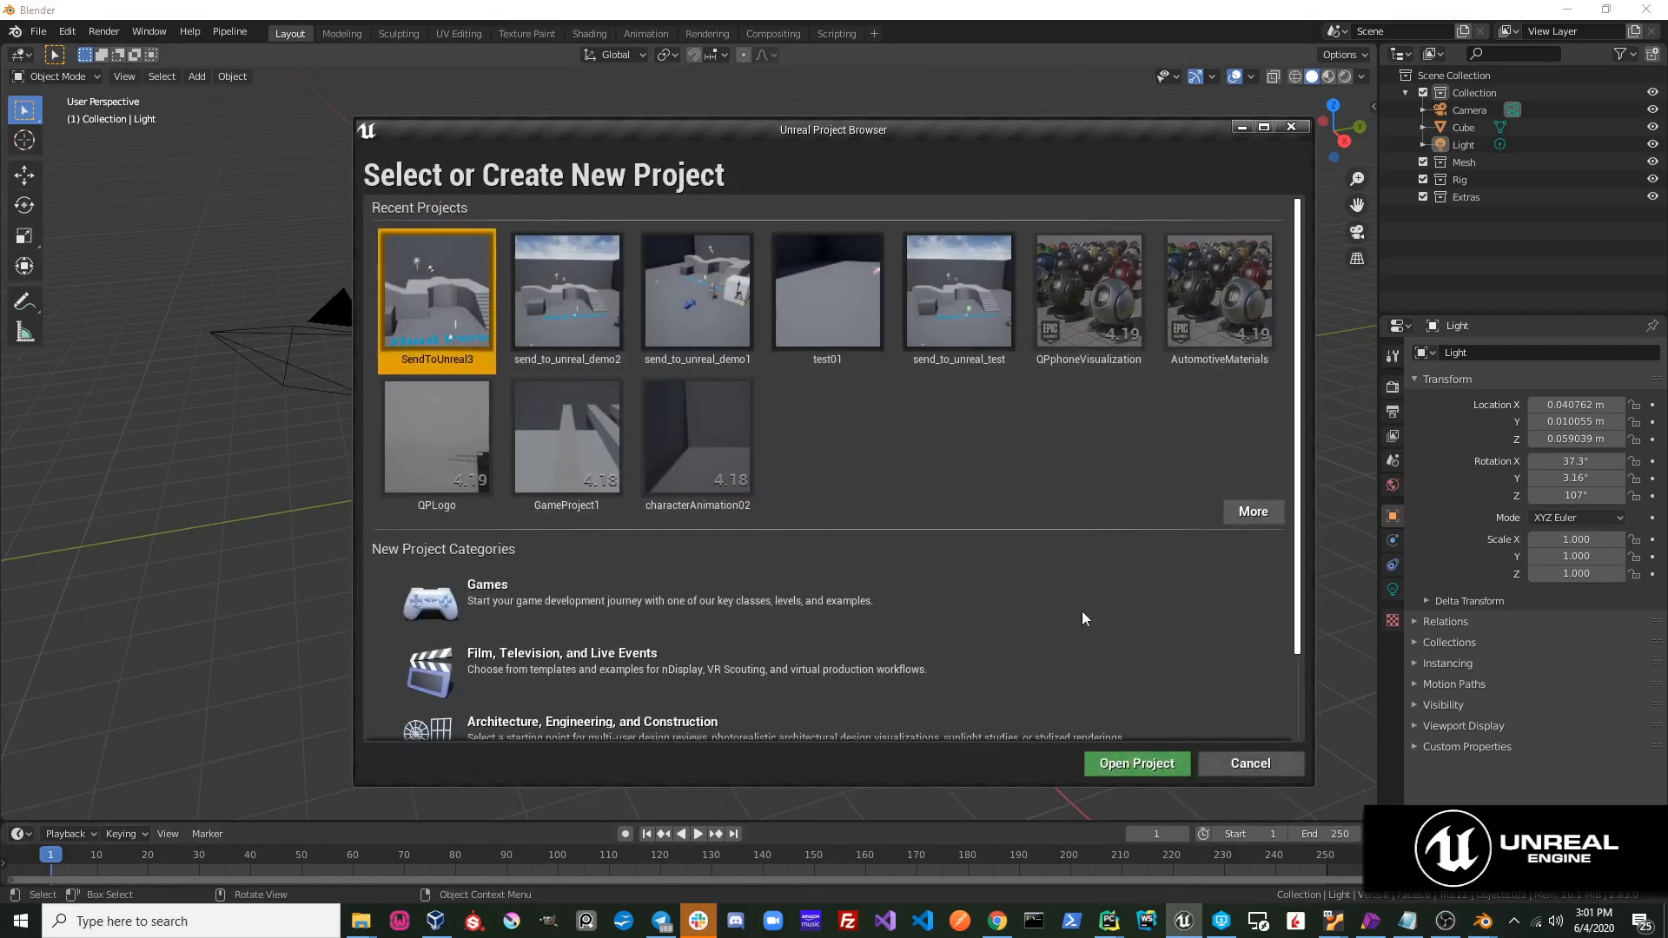
# Open the SendToUnreal3 project and filter the Plugins browser for 'python'.
pyautogui.scroll(-3)
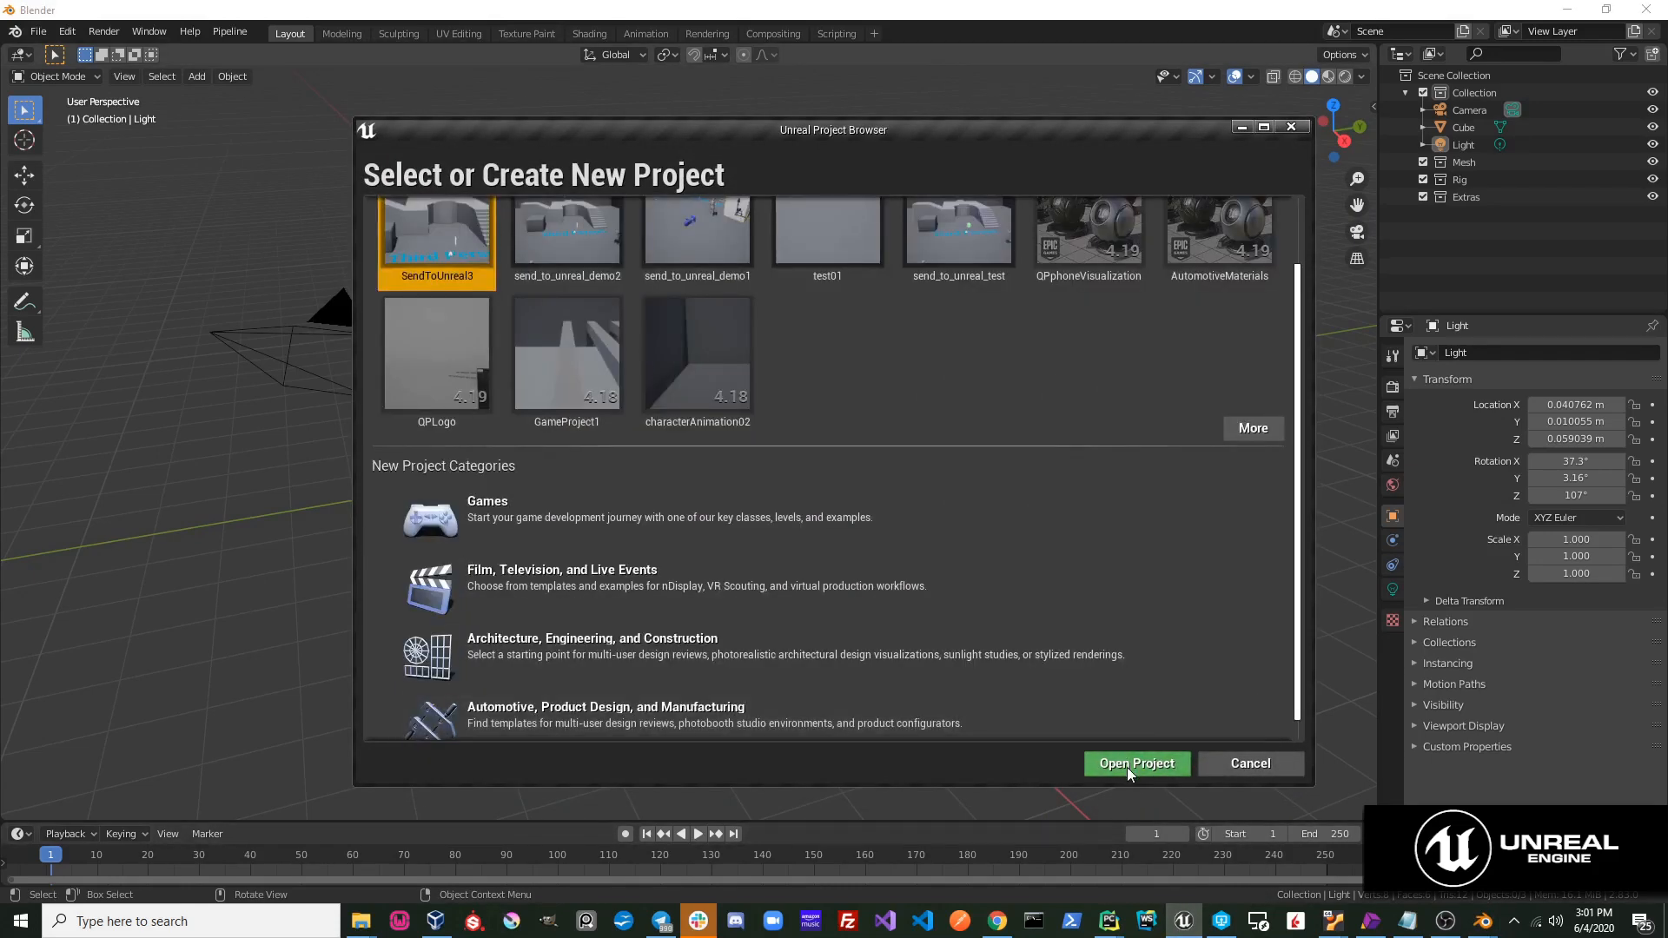
pyautogui.click(1136, 763)
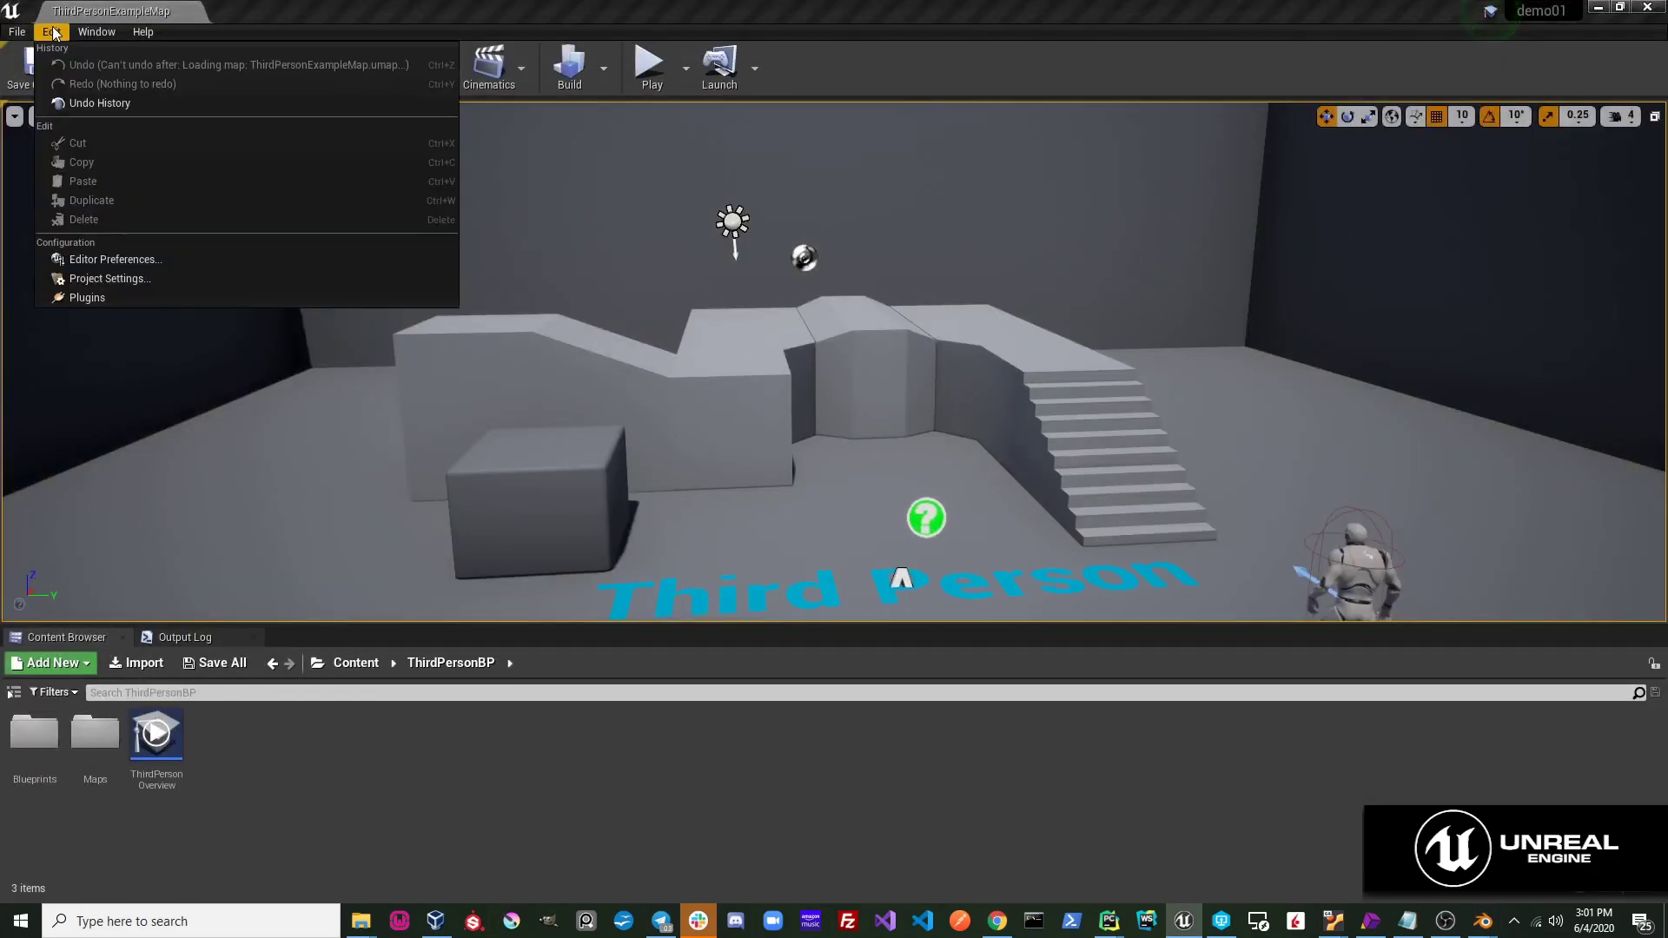
pyautogui.moveTo(87, 297)
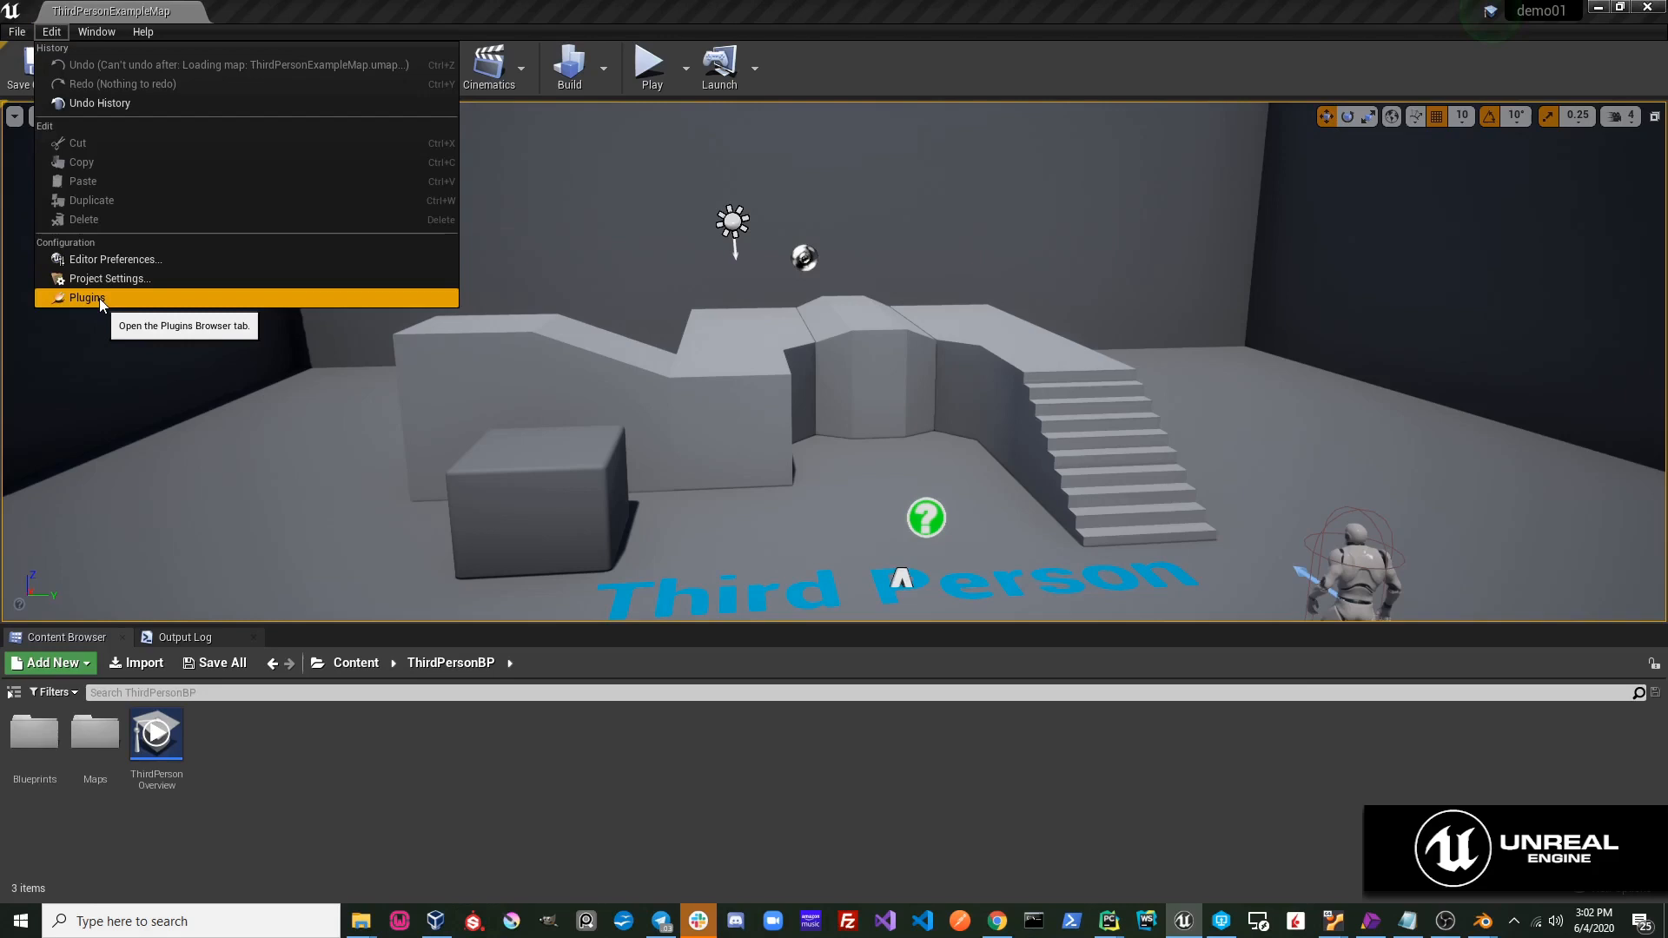
pyautogui.click(83, 299)
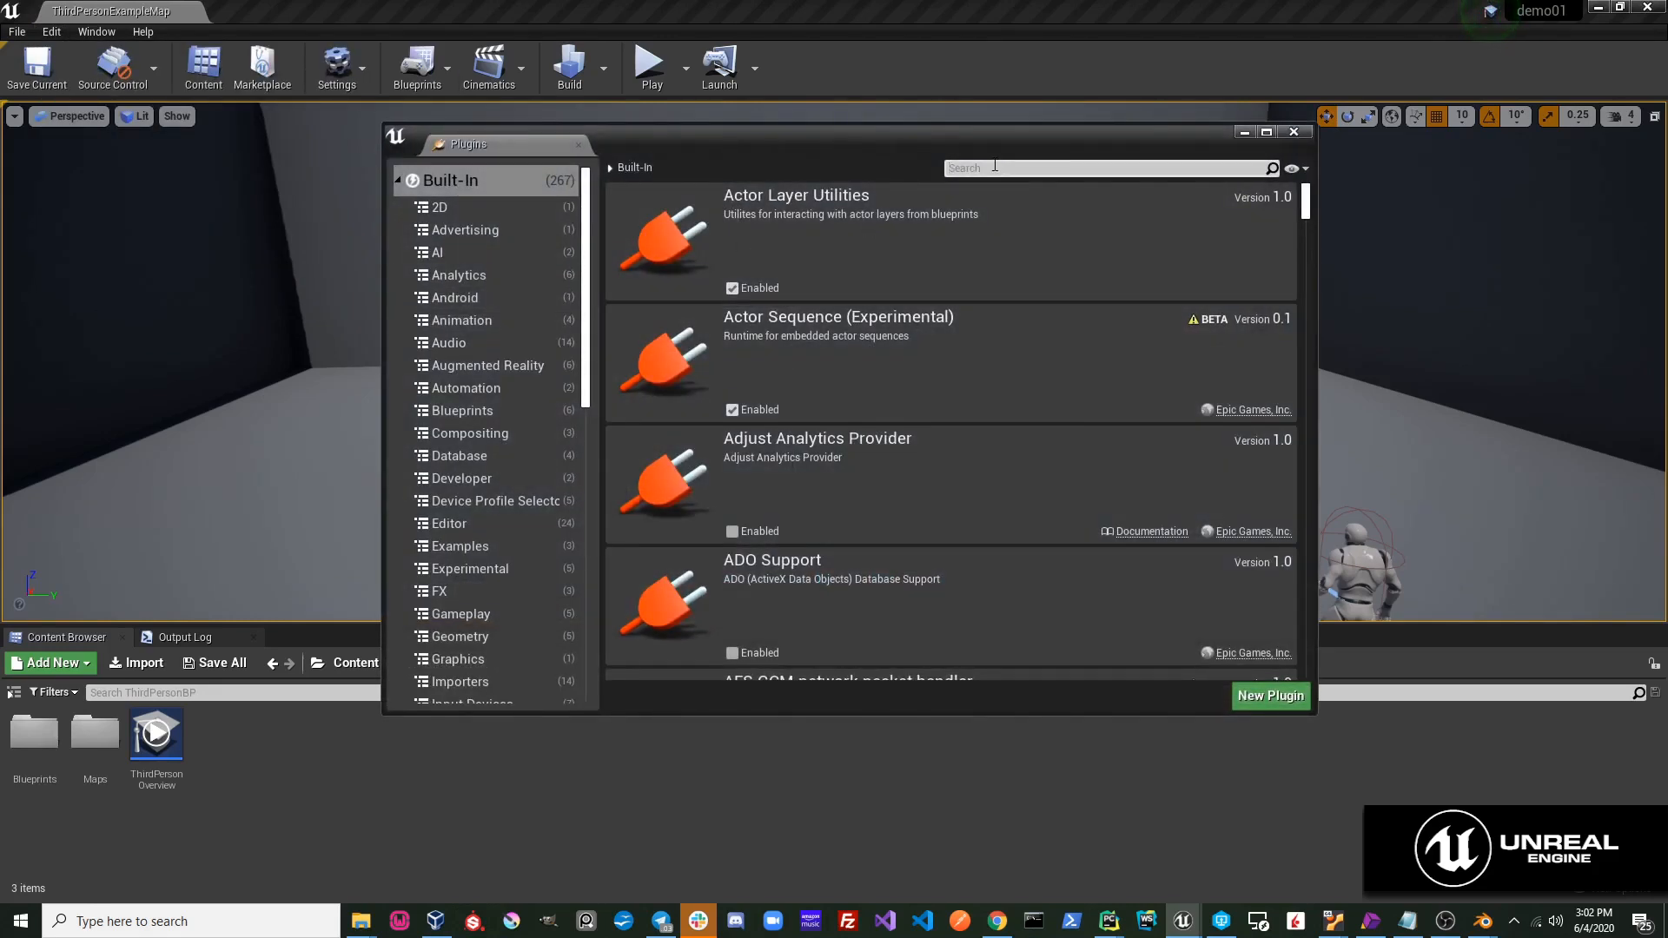
pyautogui.write('pyth')
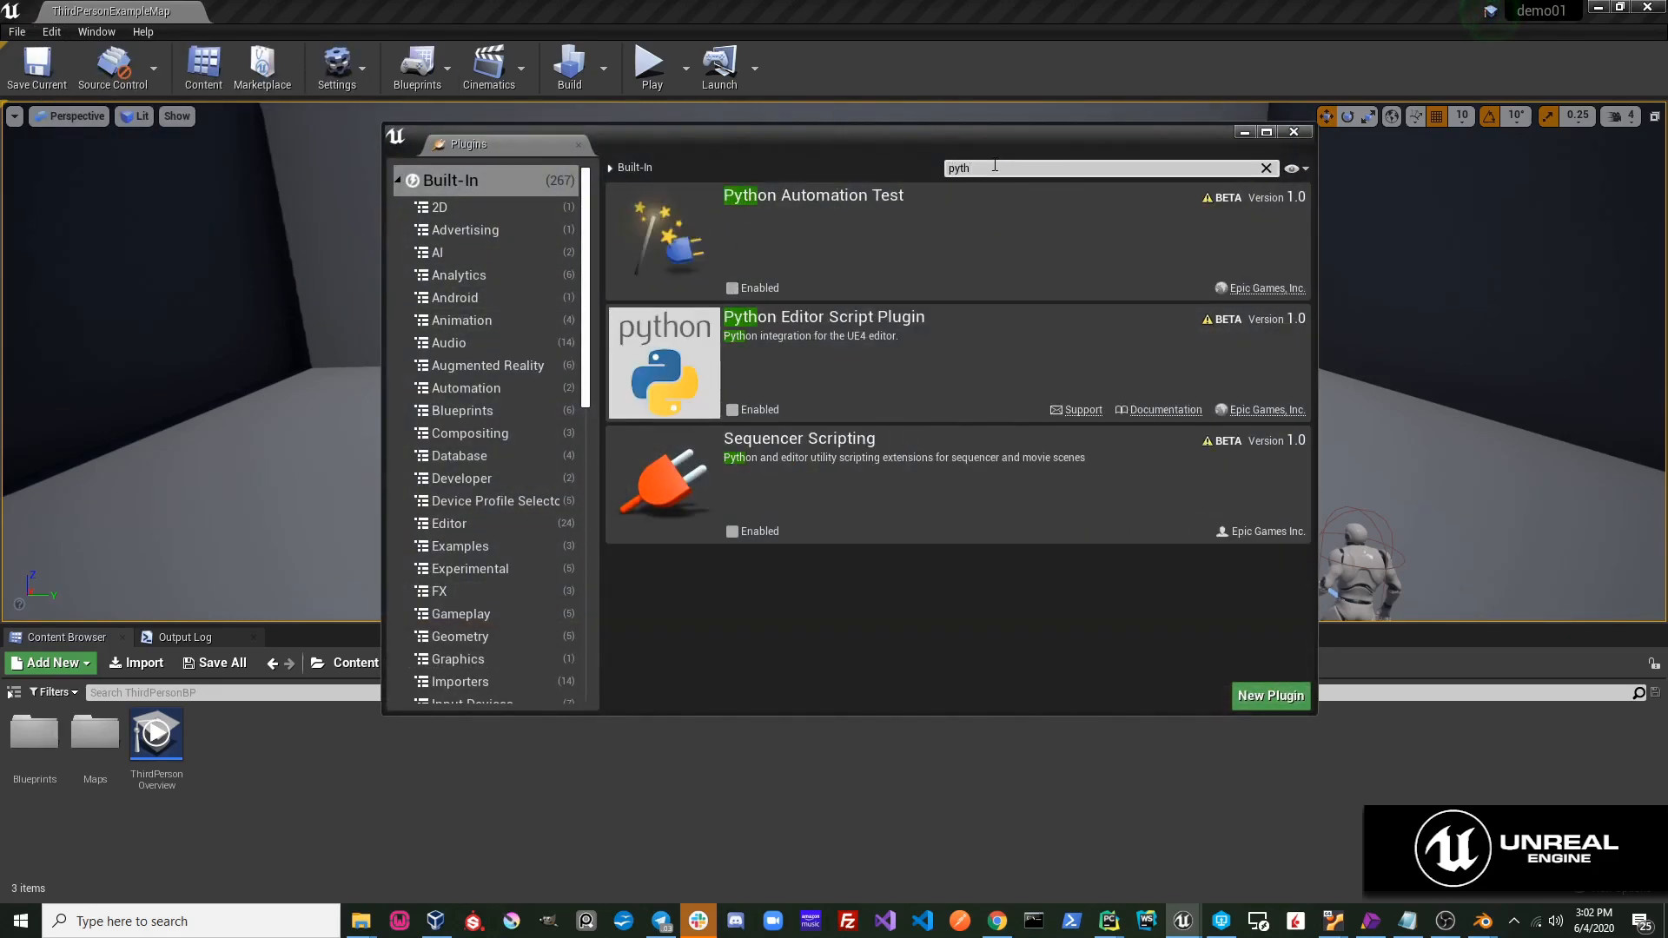
# Enable the Python Editor Script Plugin and confirm the beta-plugin warning.
pyautogui.click(732, 408)
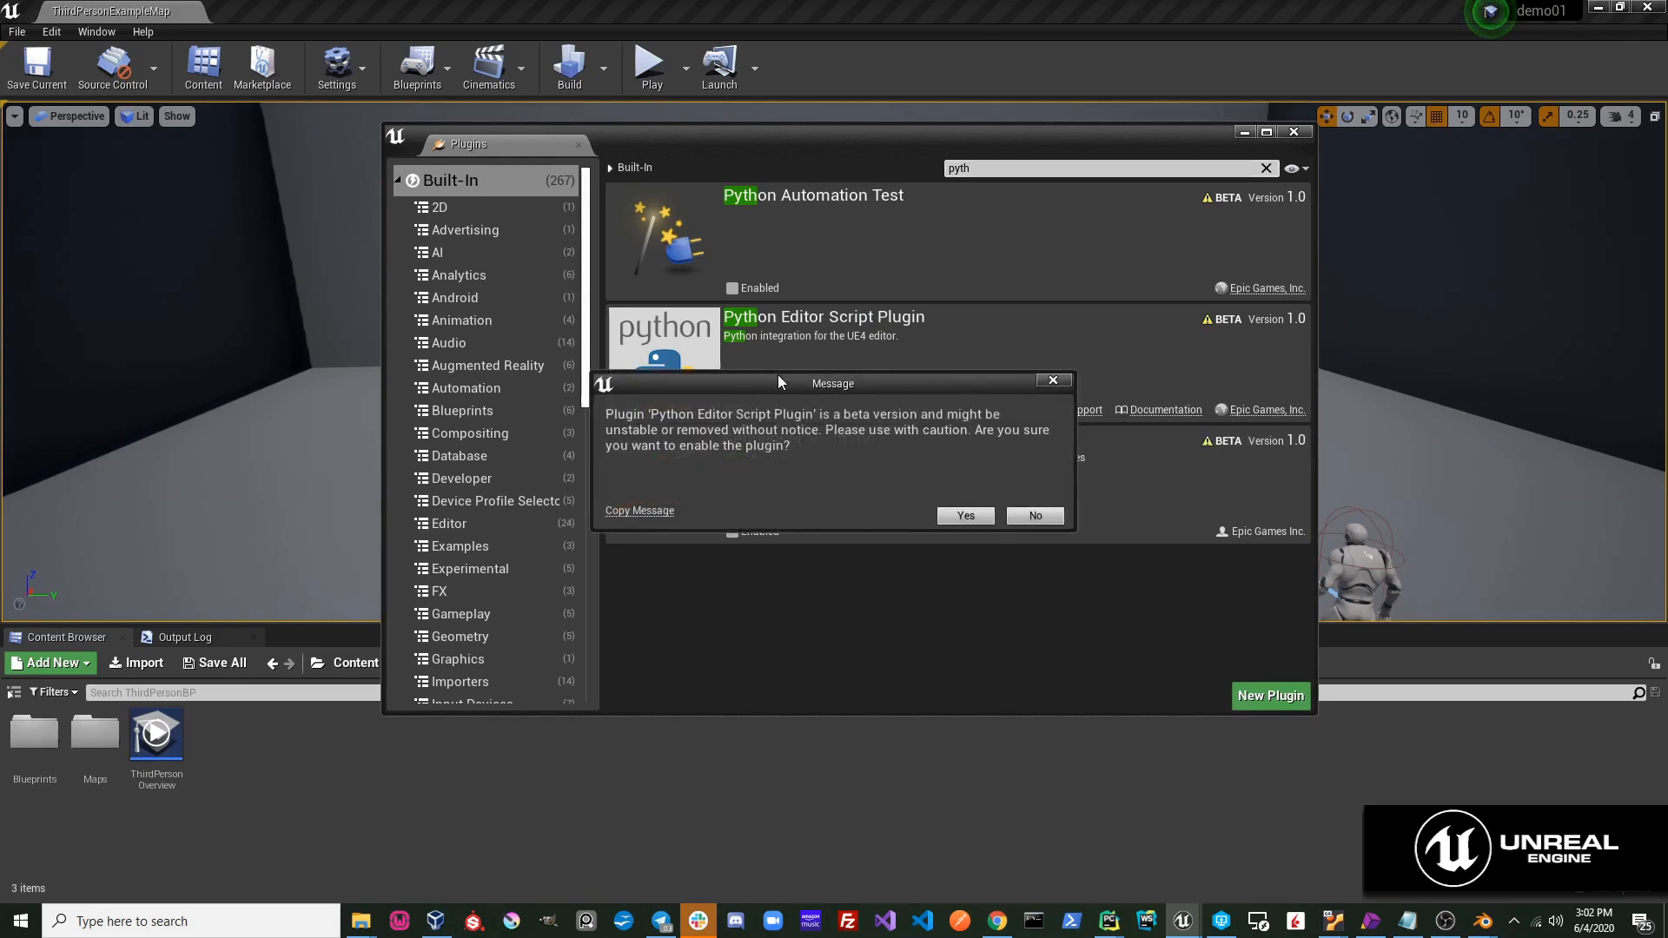
pyautogui.click(966, 514)
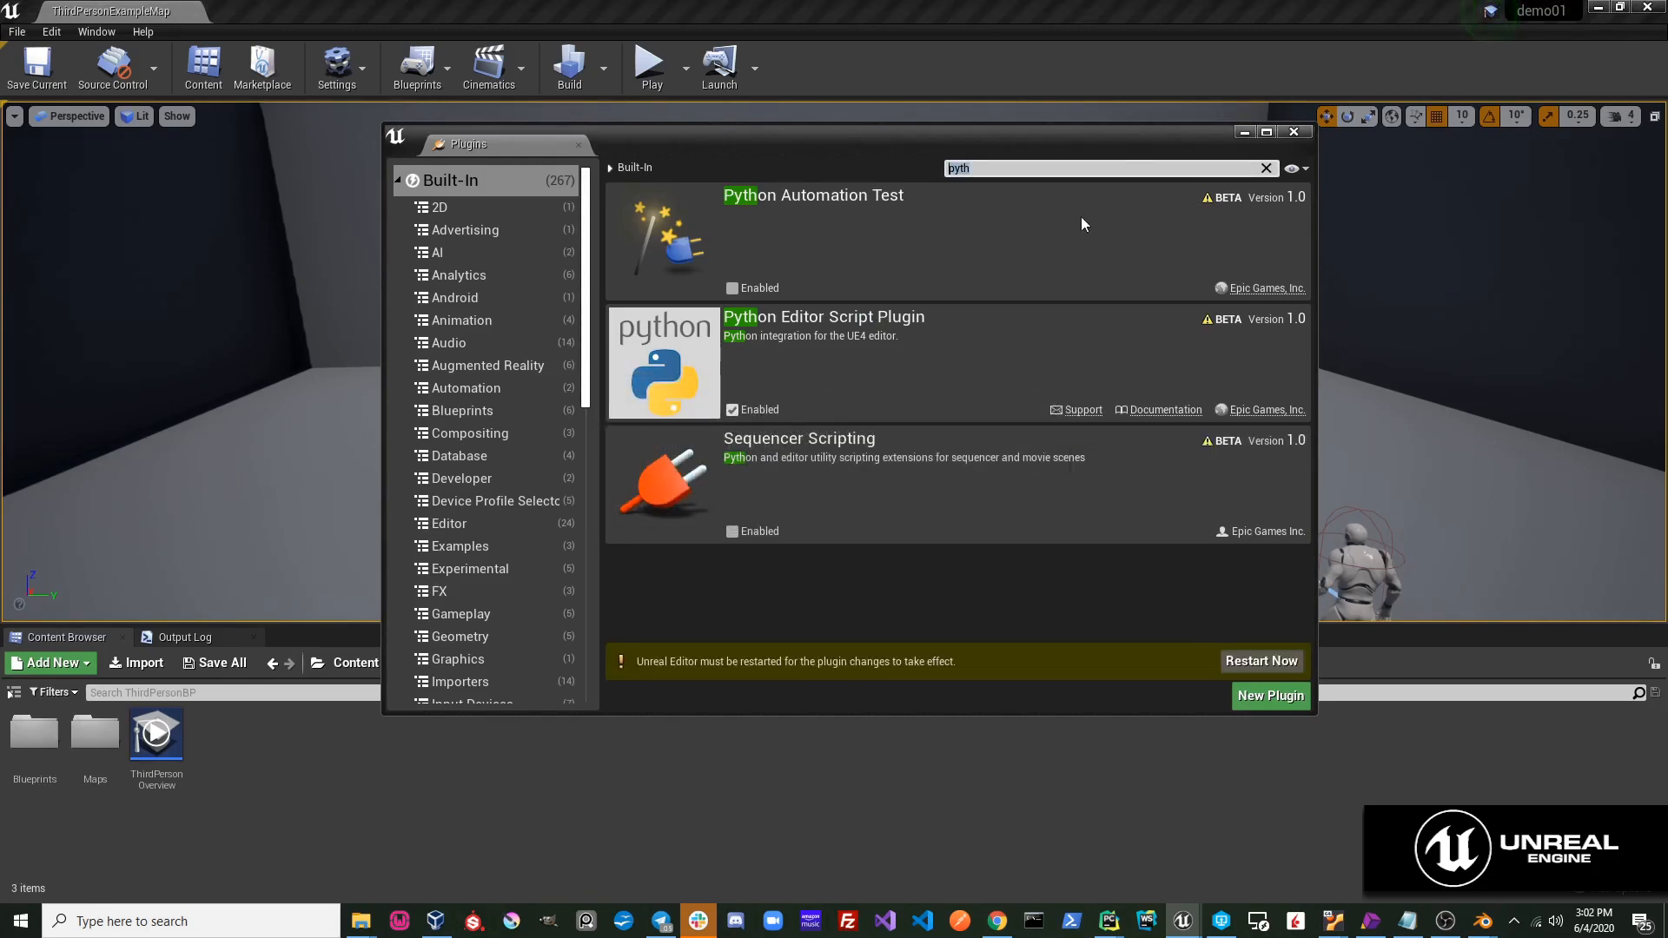
pyautogui.write('enable')
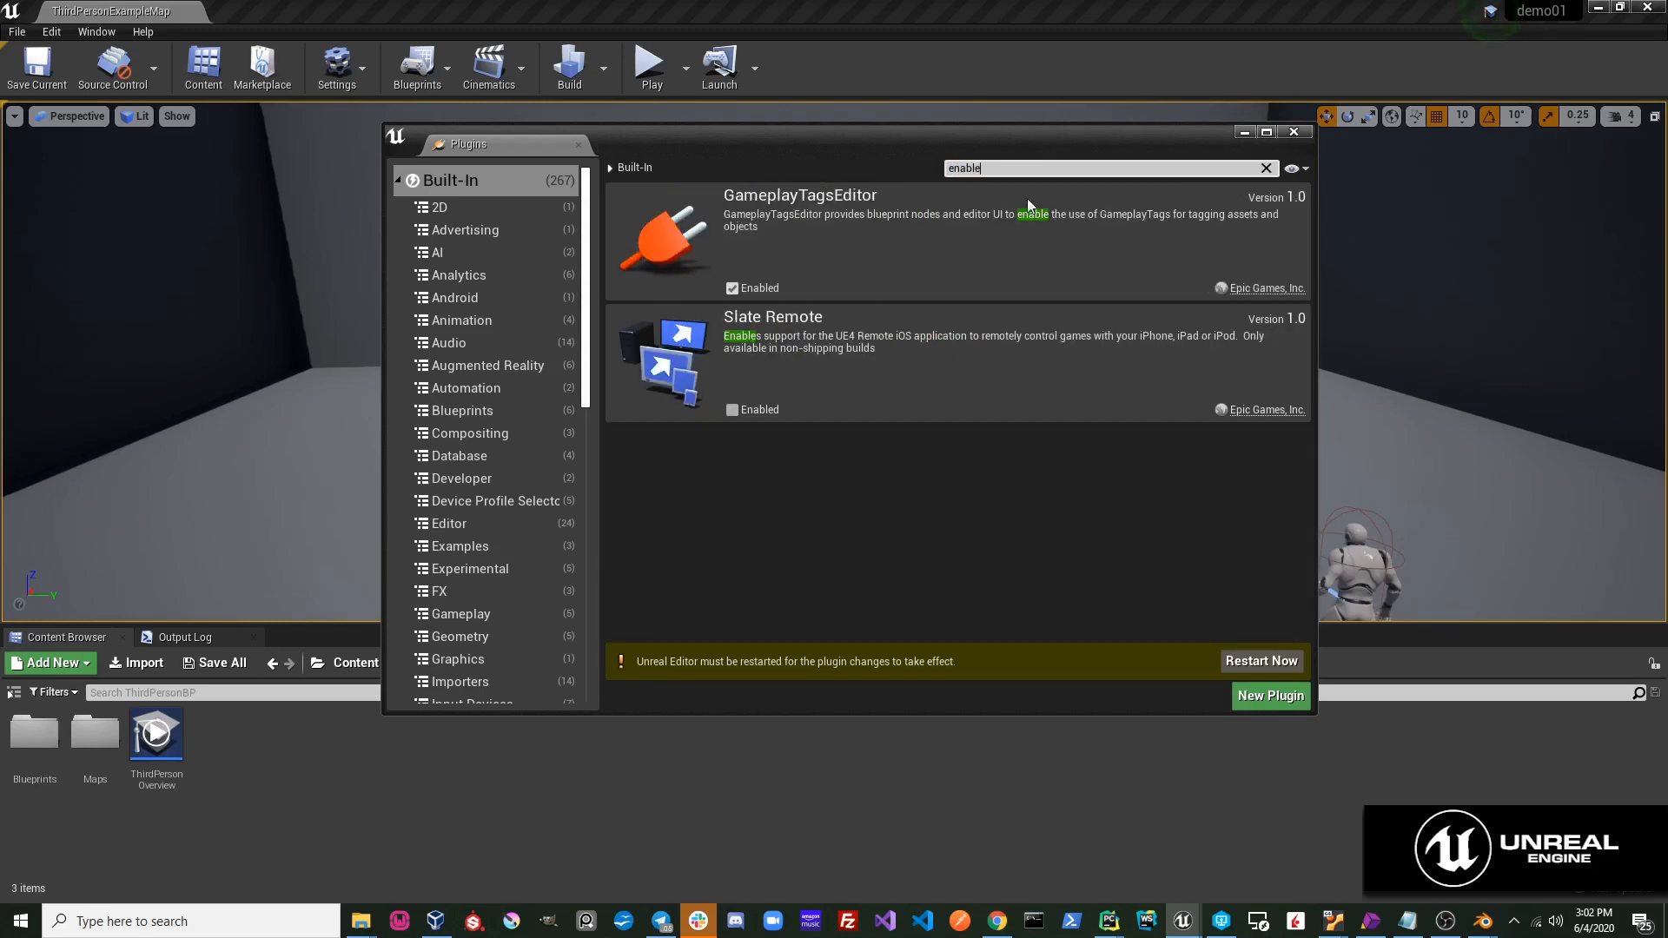
pyautogui.moveTo(925, 165)
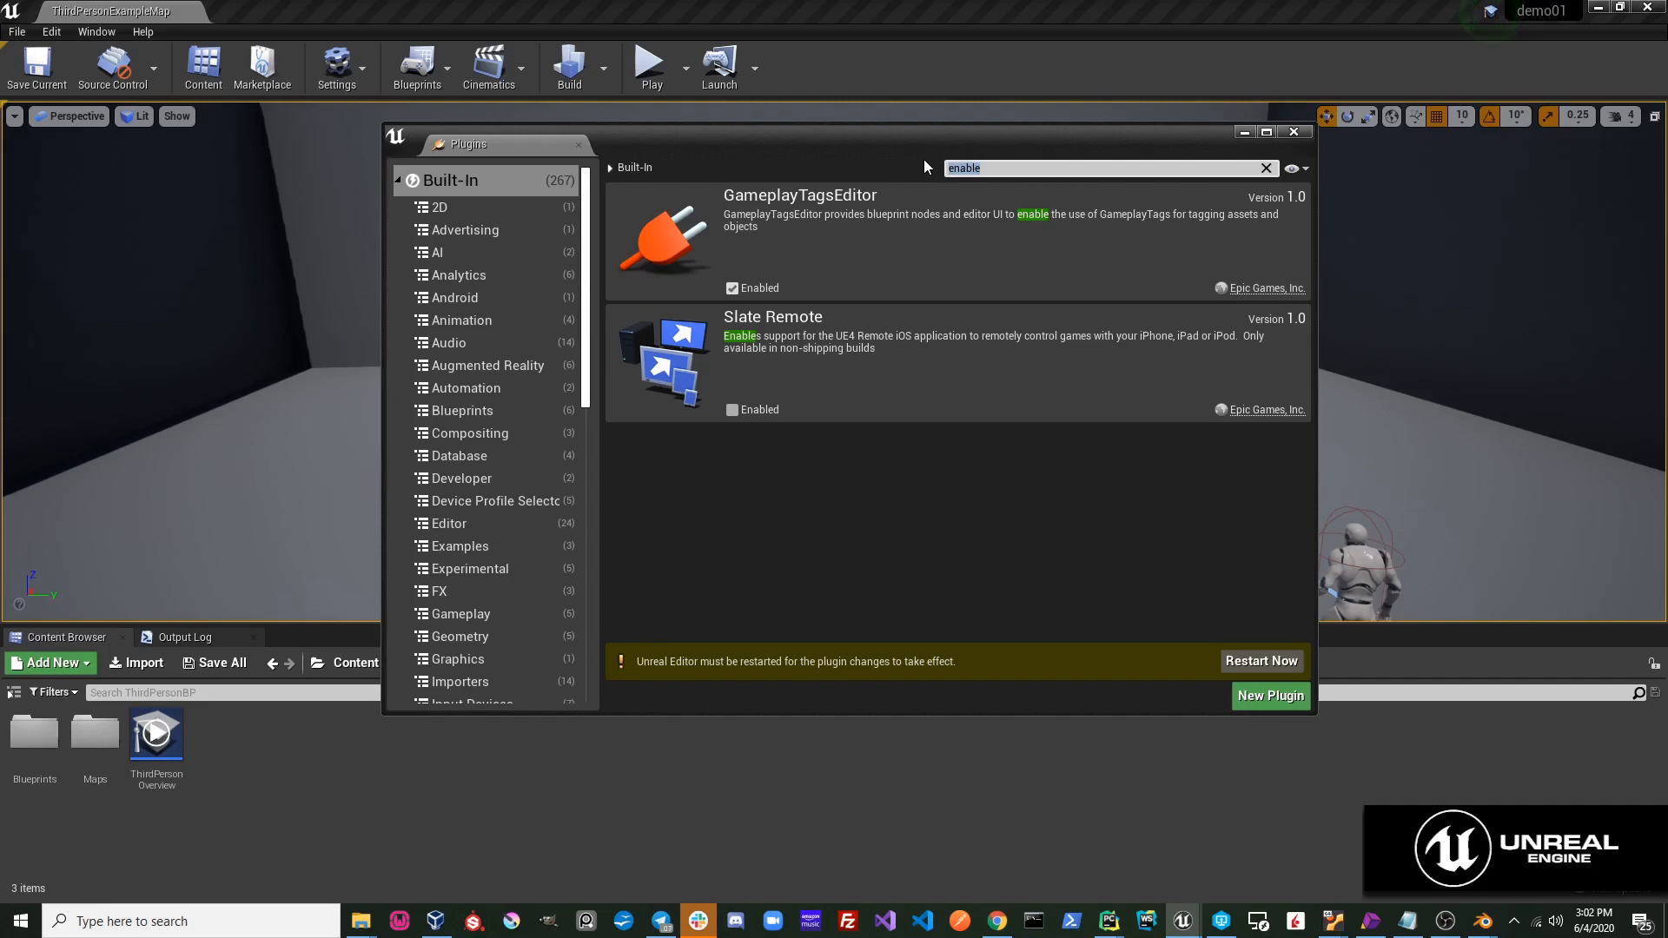
pyautogui.write('script')
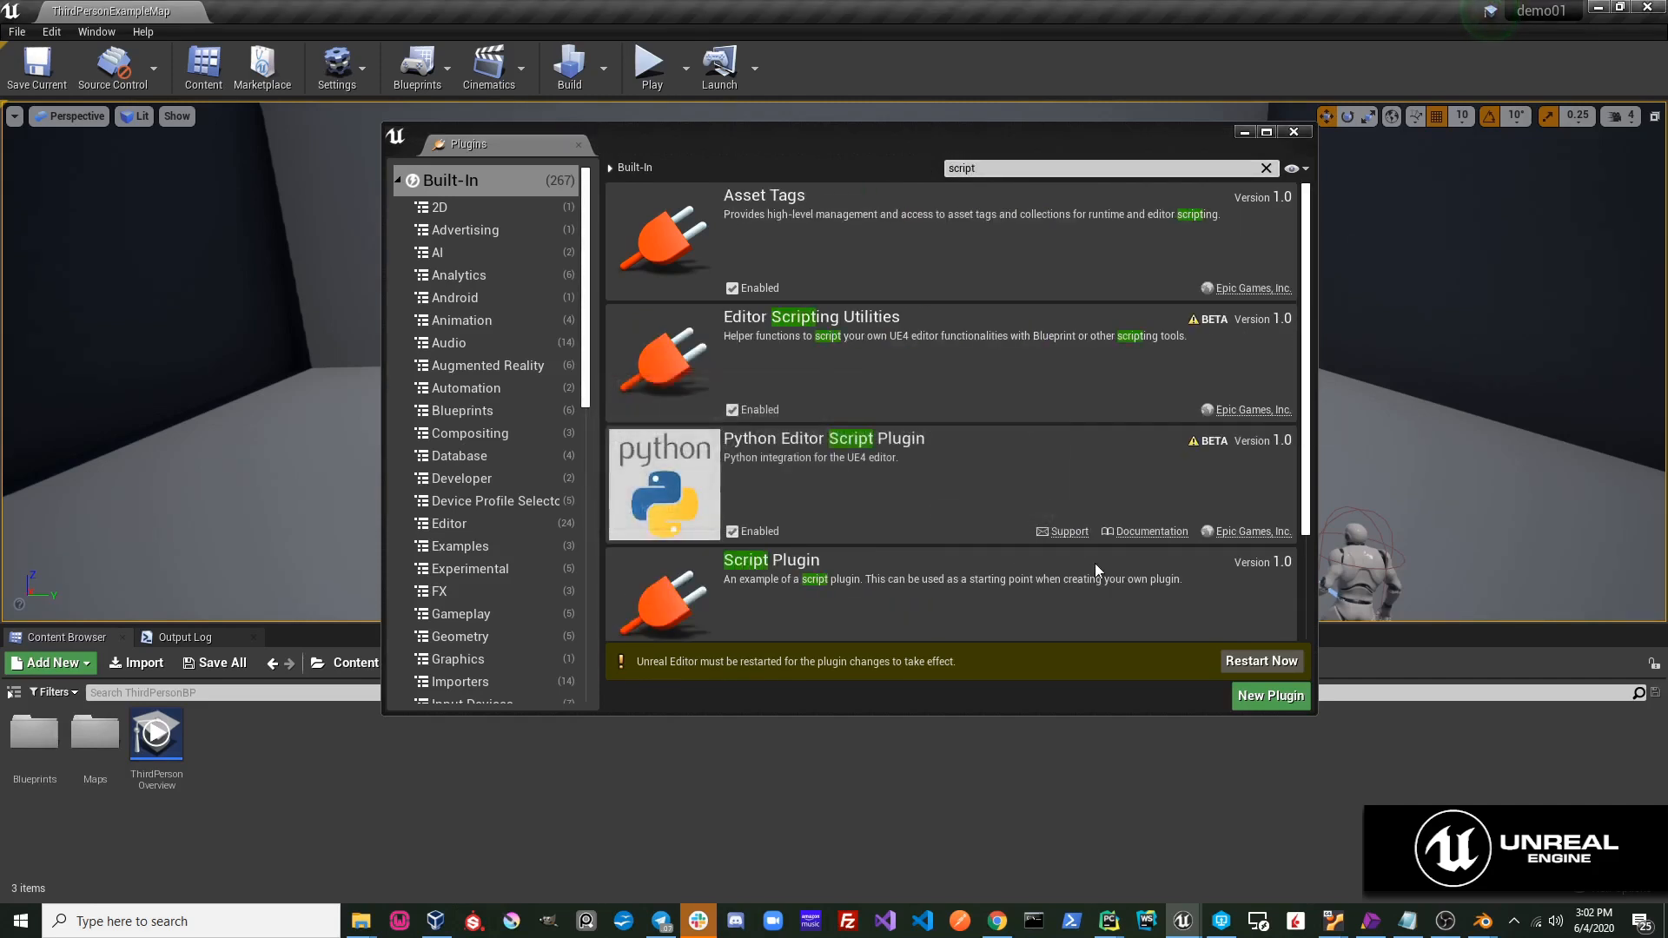
pyautogui.moveTo(917, 593)
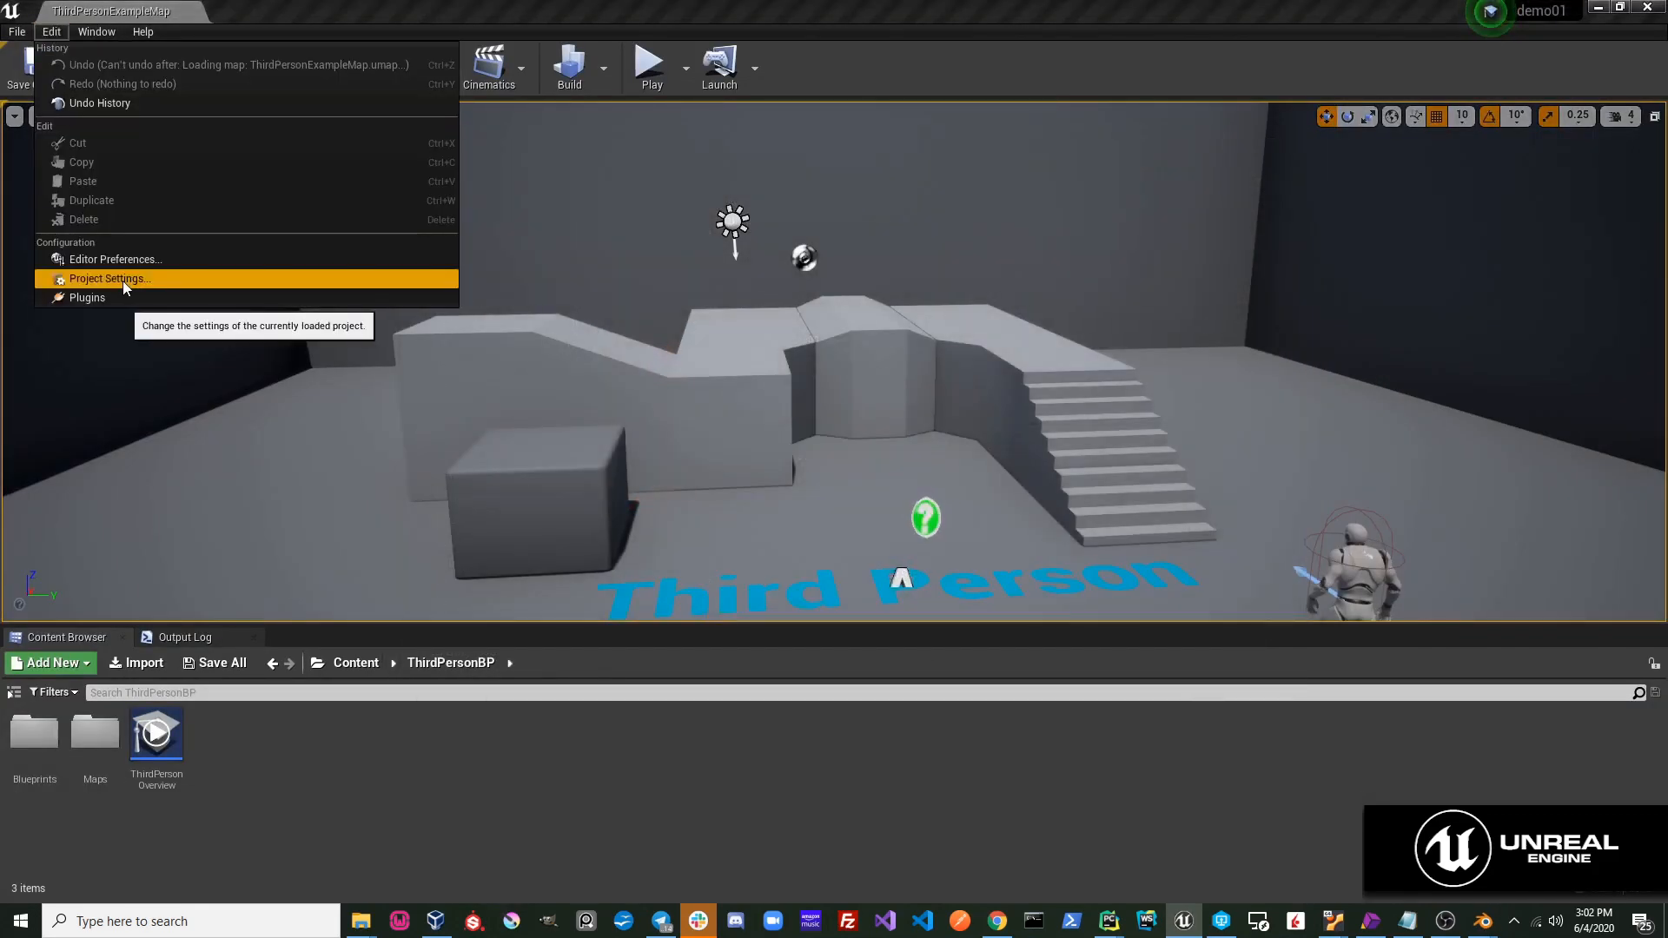
# Enable Python Remote Execution in Project Settings and close the settings.
pyautogui.click(109, 278)
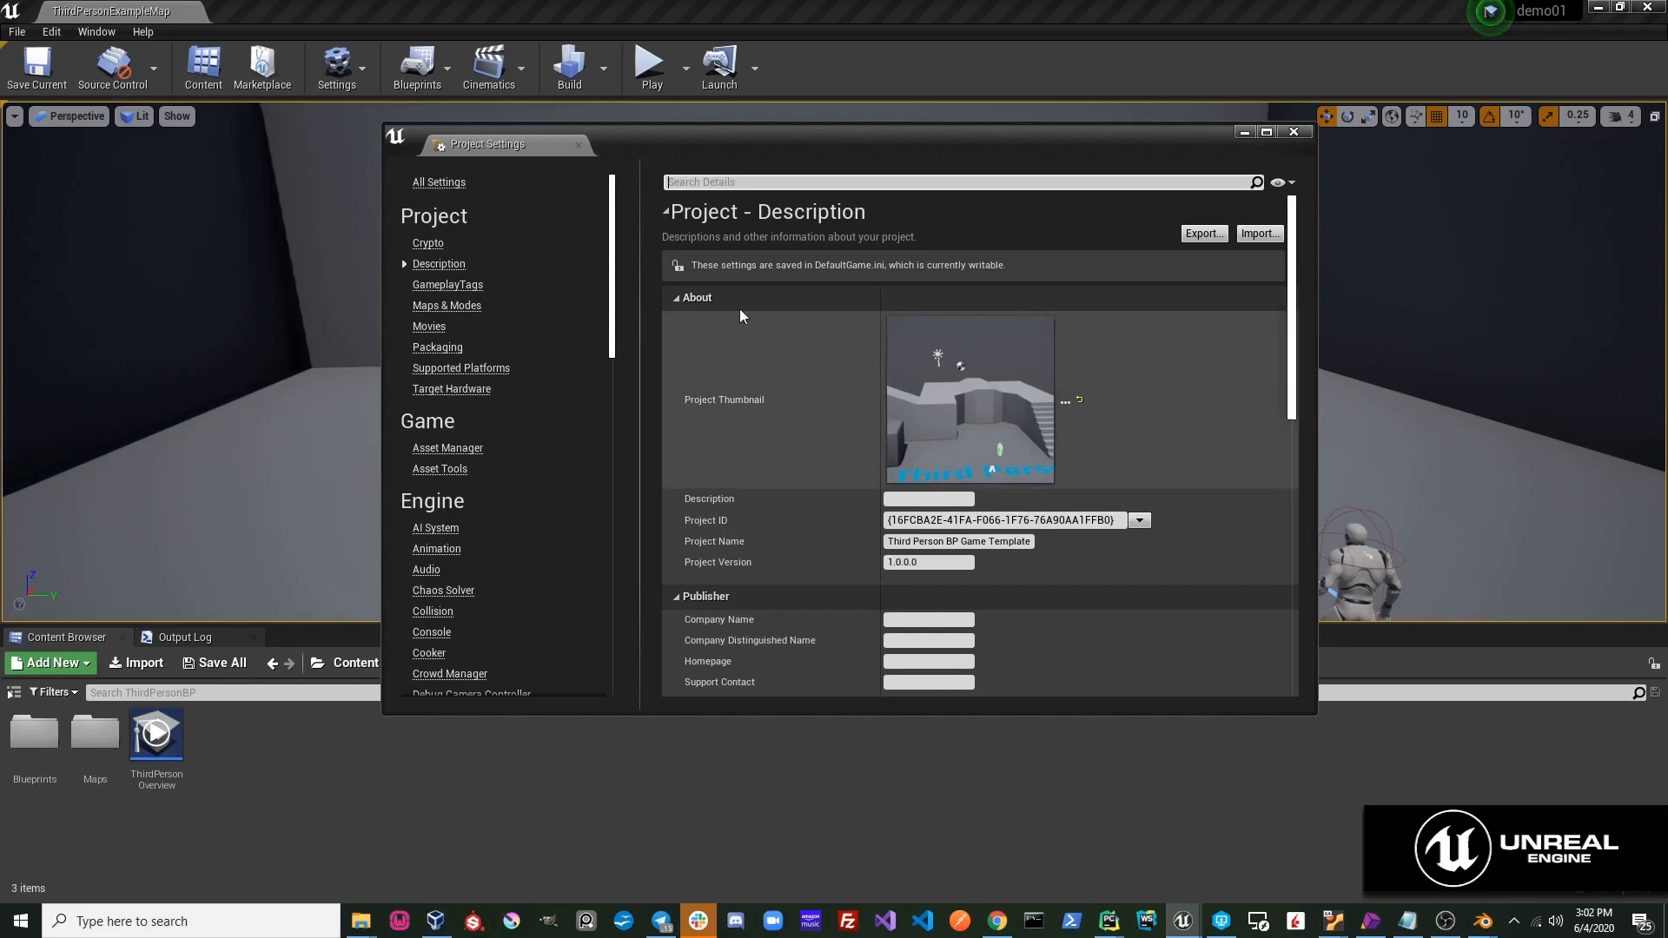
pyautogui.write('pyth')
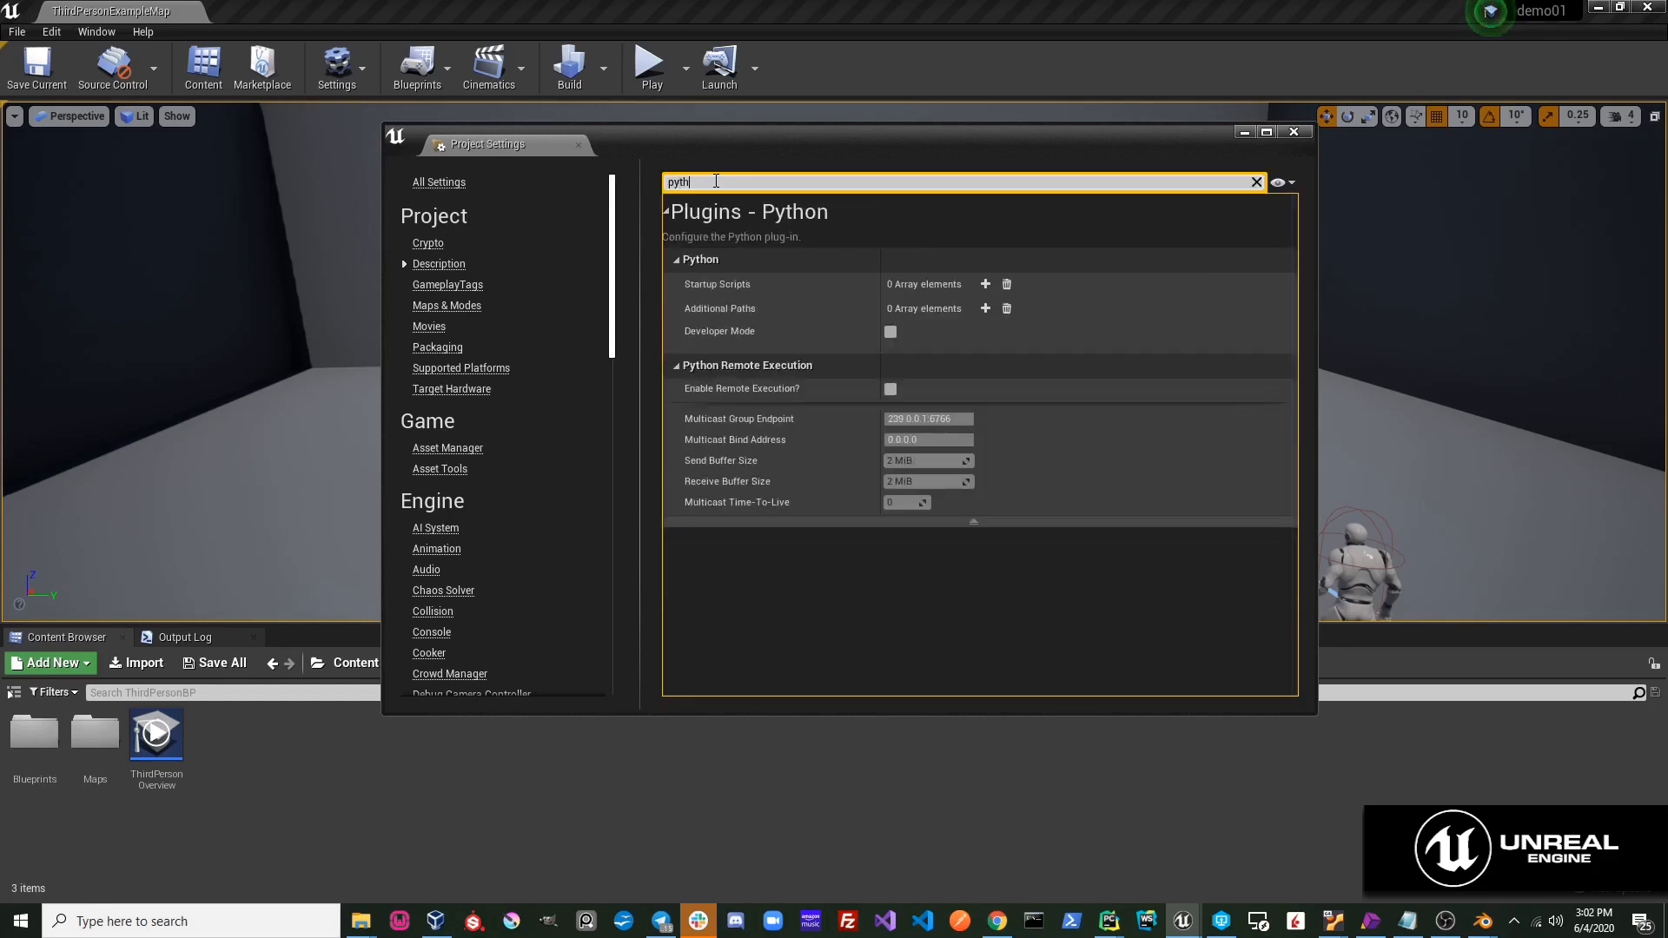
pyautogui.write('on')
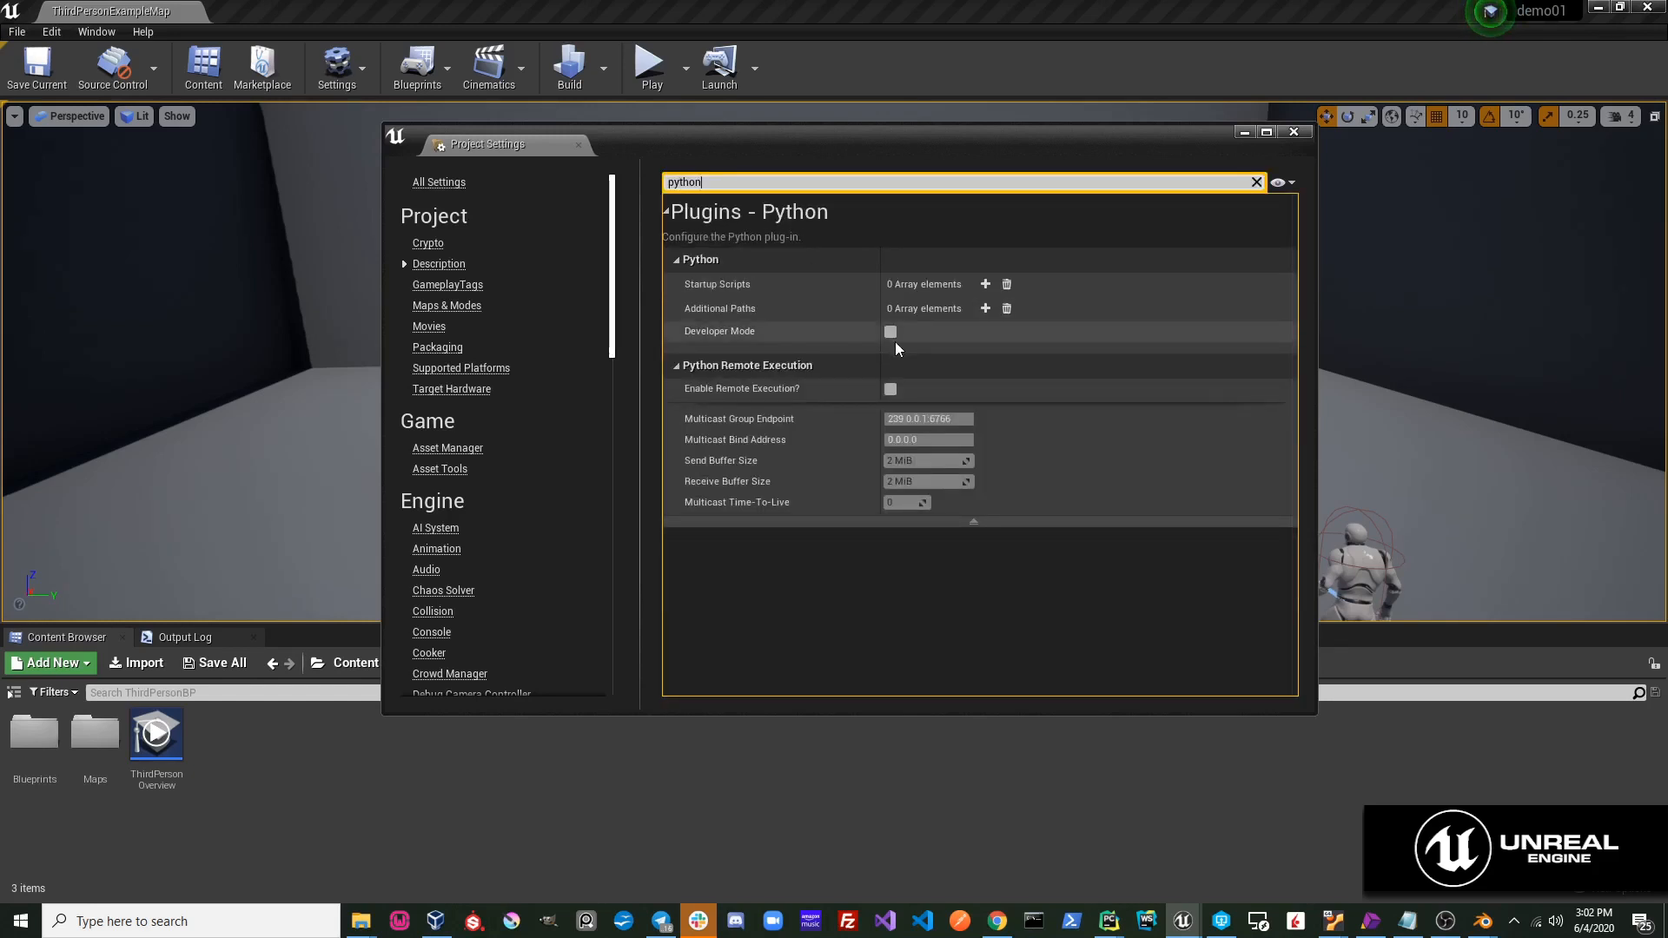
pyautogui.click(889, 389)
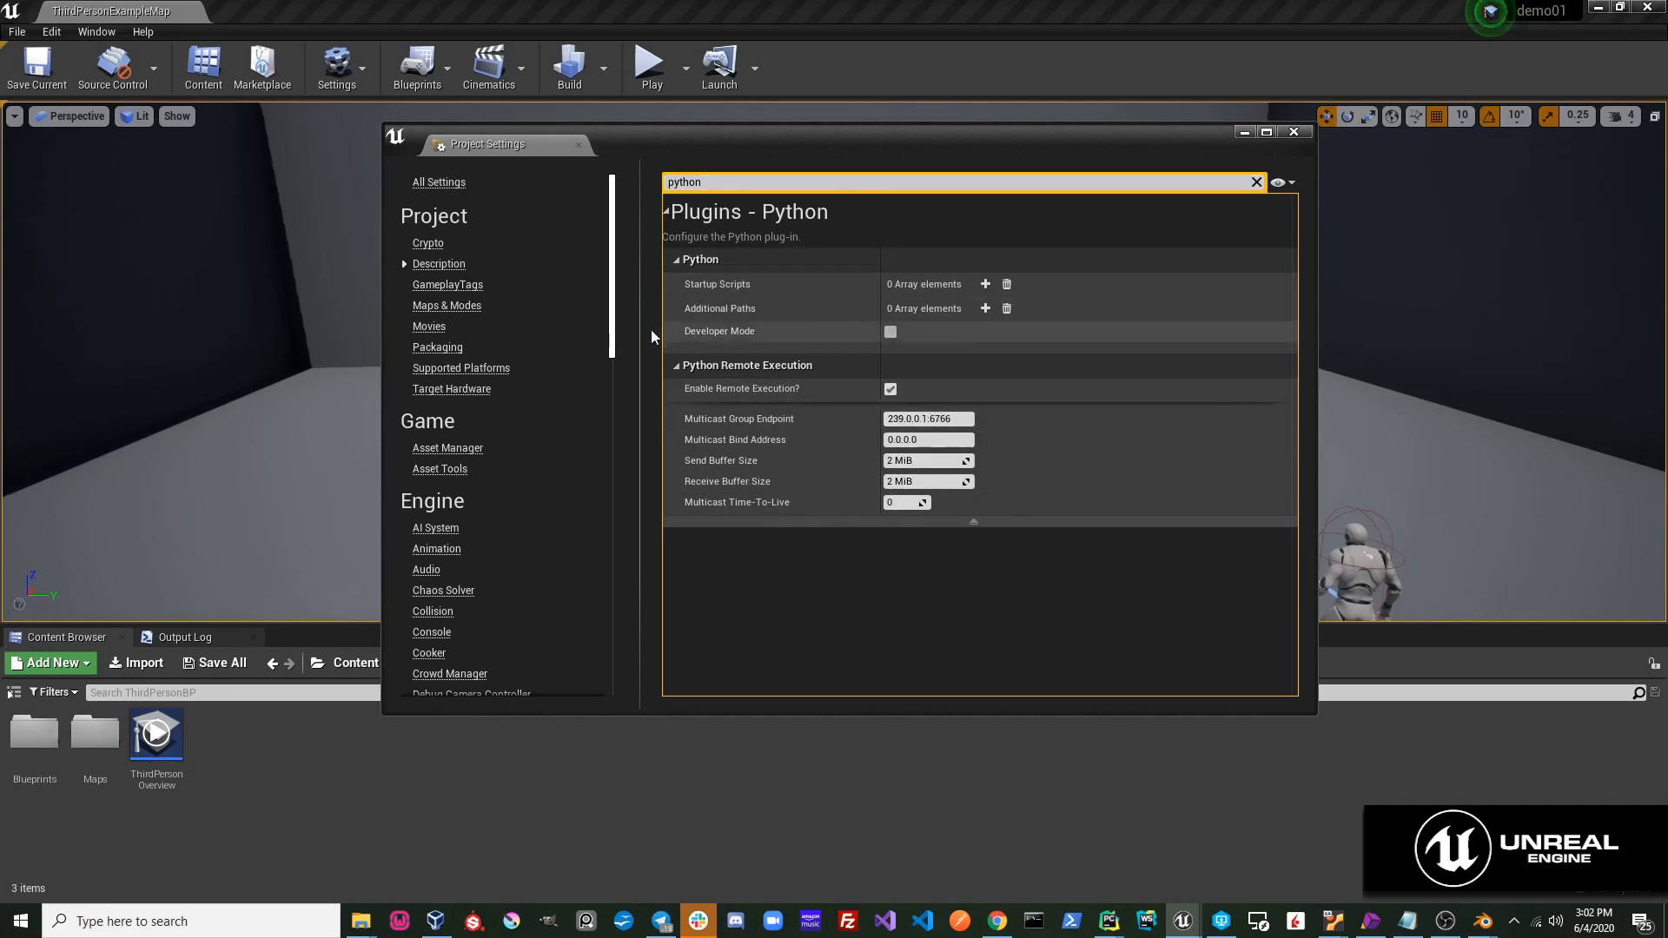
pyautogui.click(1295, 132)
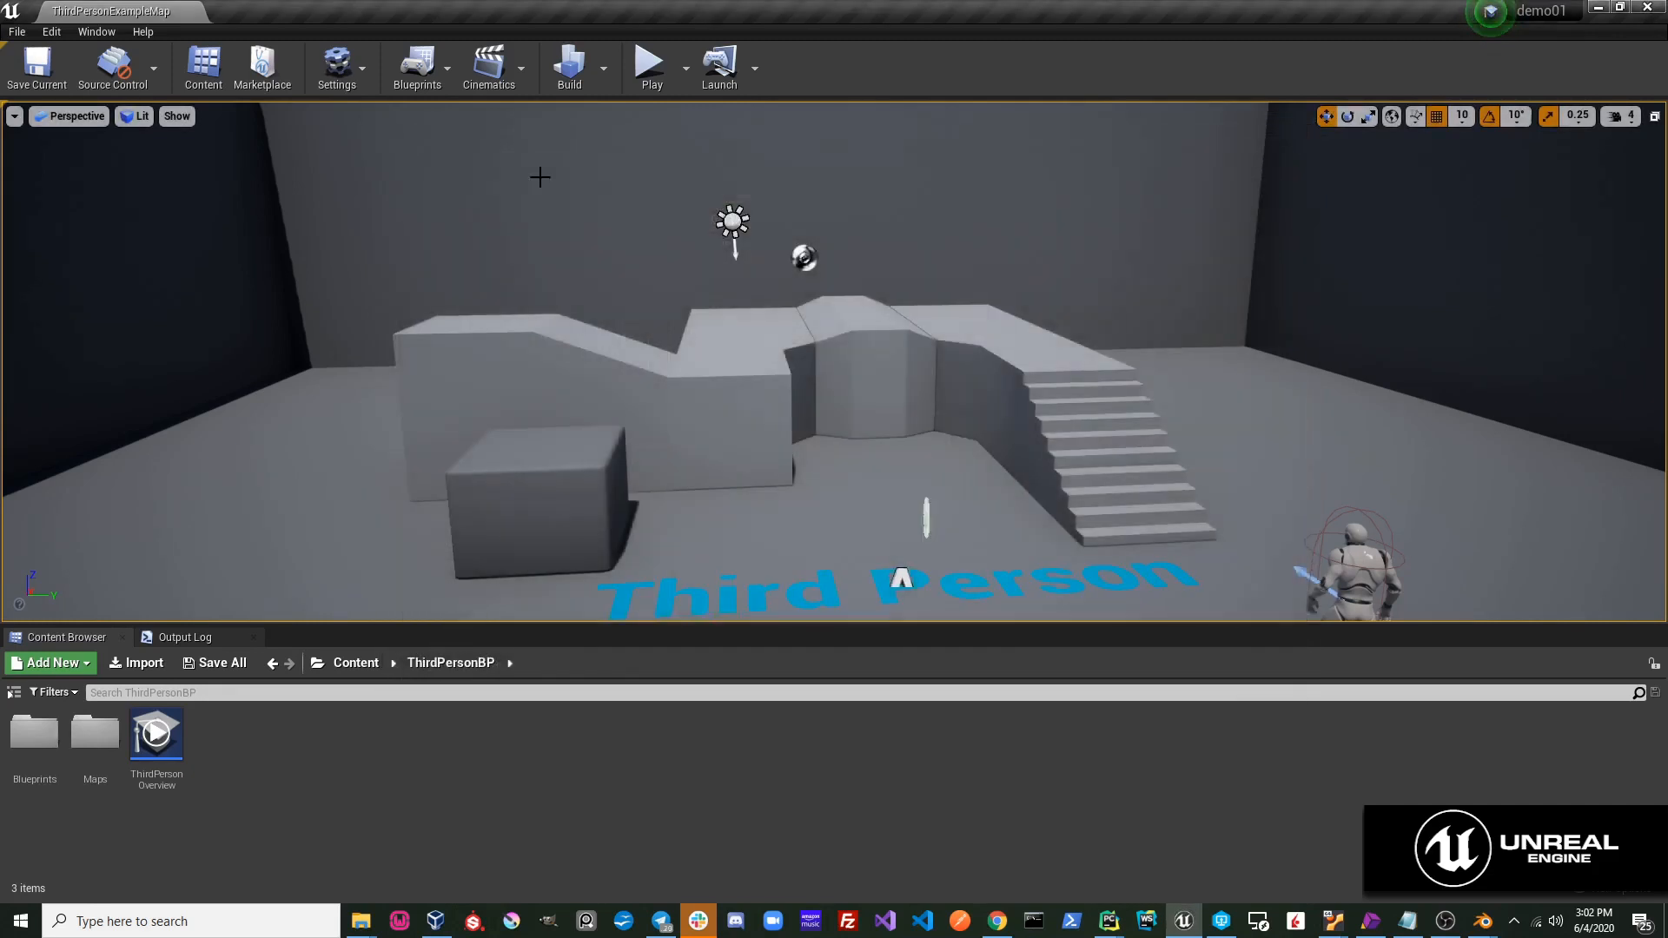
# Filter Editor Preferences for 'cpu' to find the background CPU-usage setting.
pyautogui.click(52, 31)
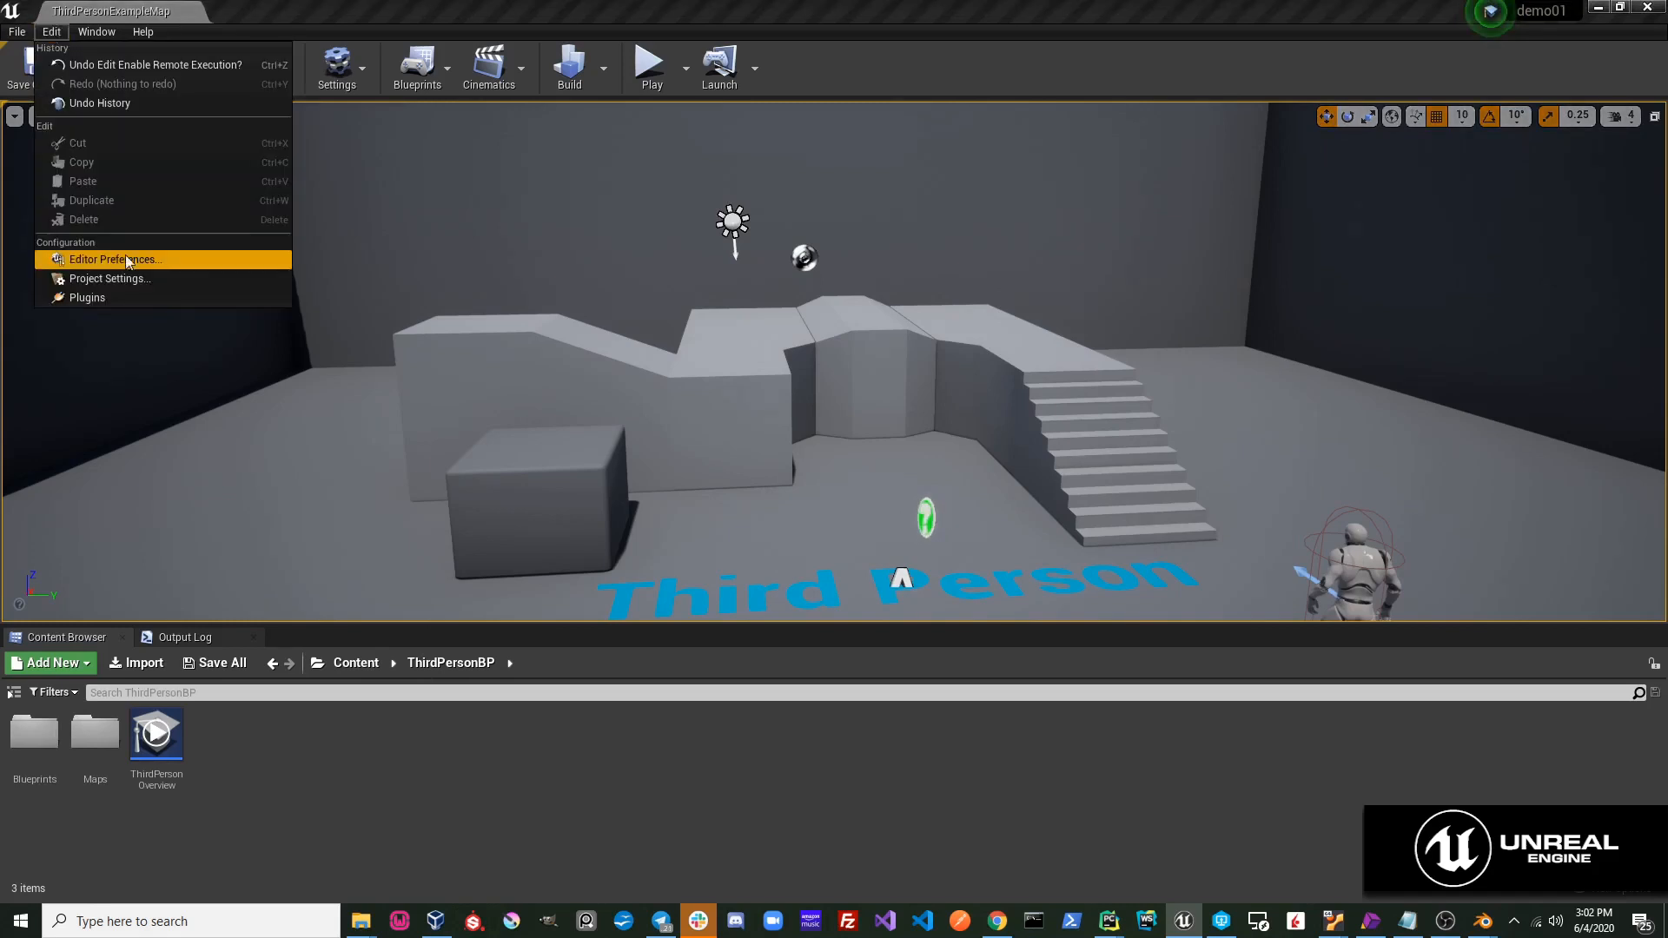
pyautogui.click(115, 259)
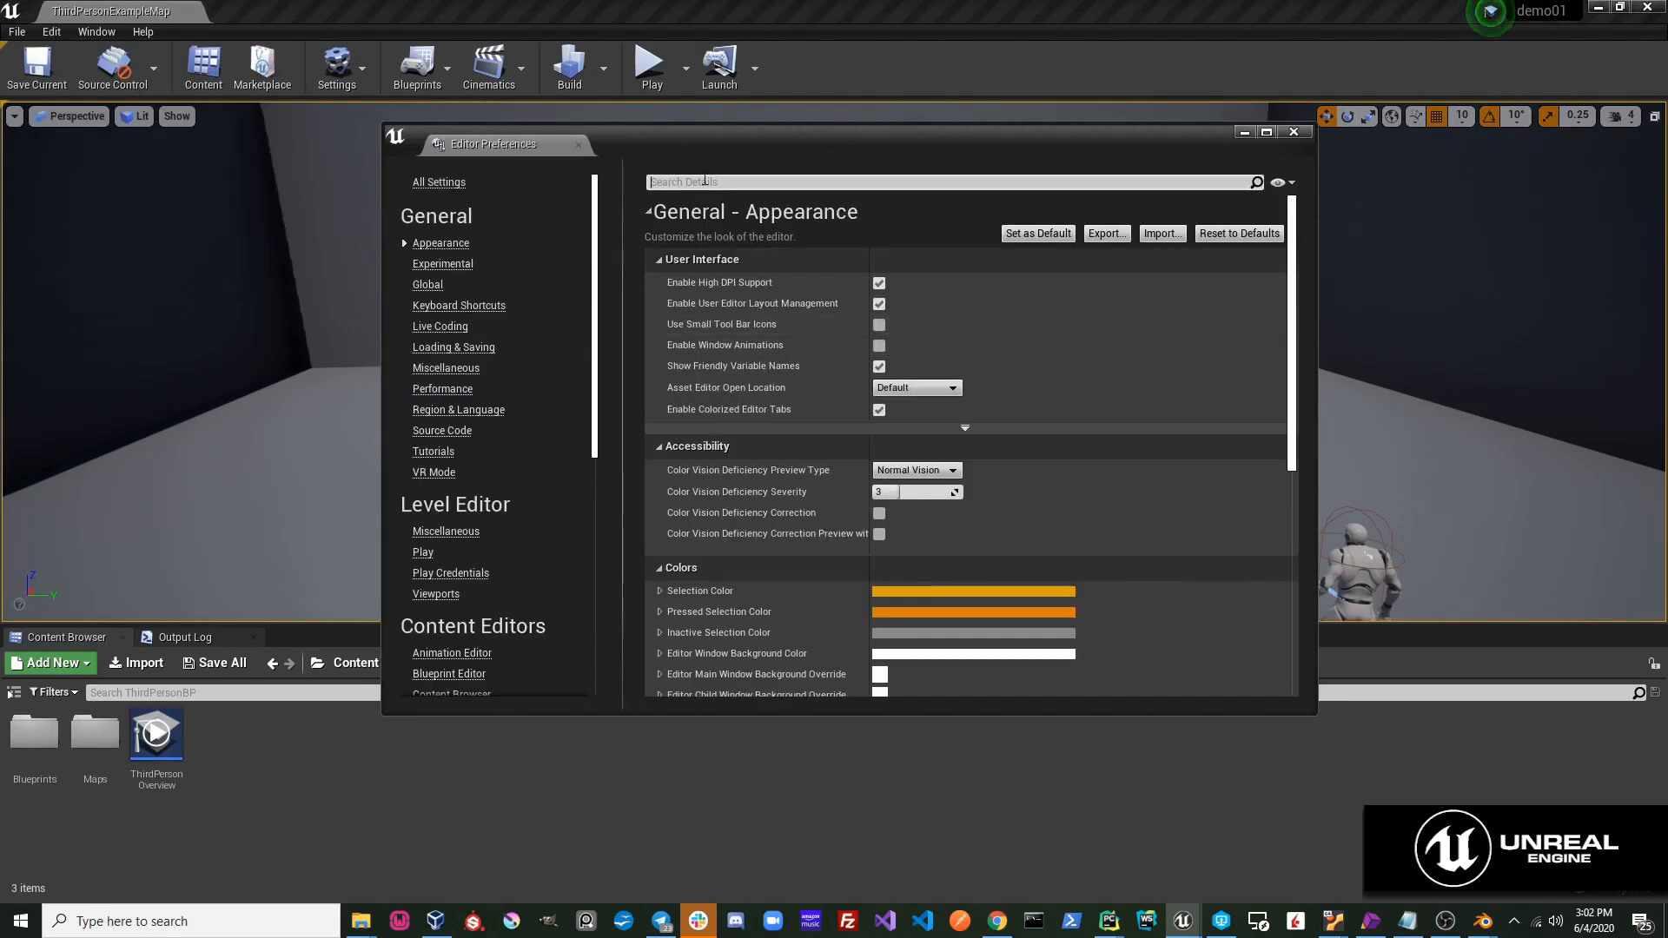
pyautogui.write('cpu')
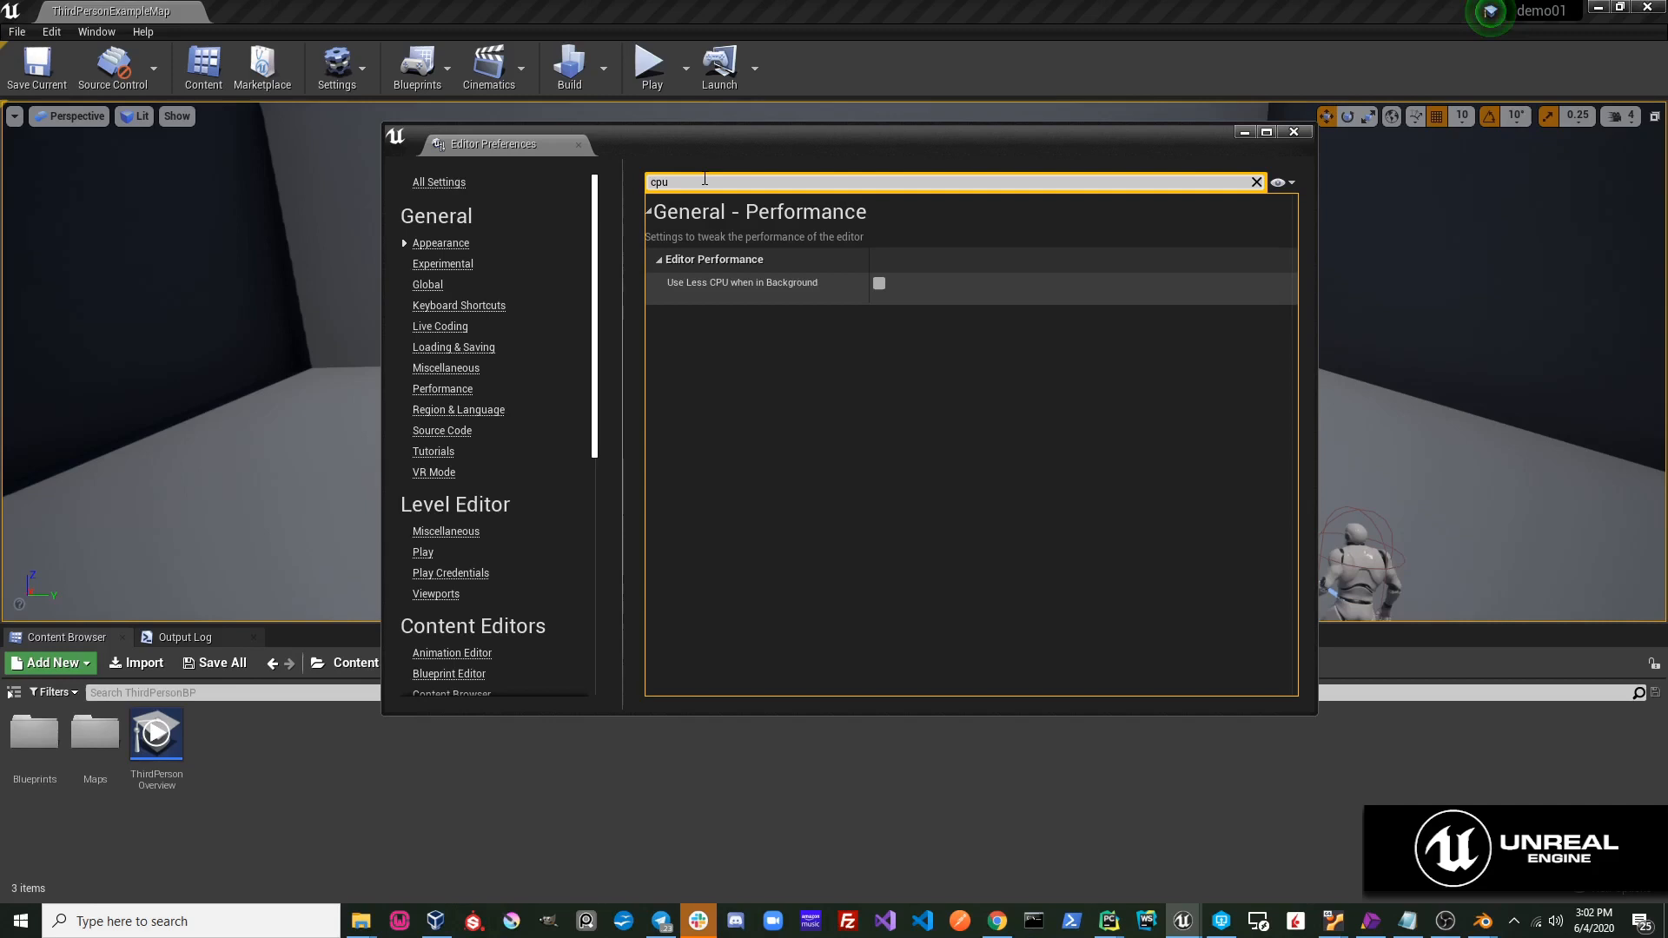
pyautogui.moveTo(885, 304)
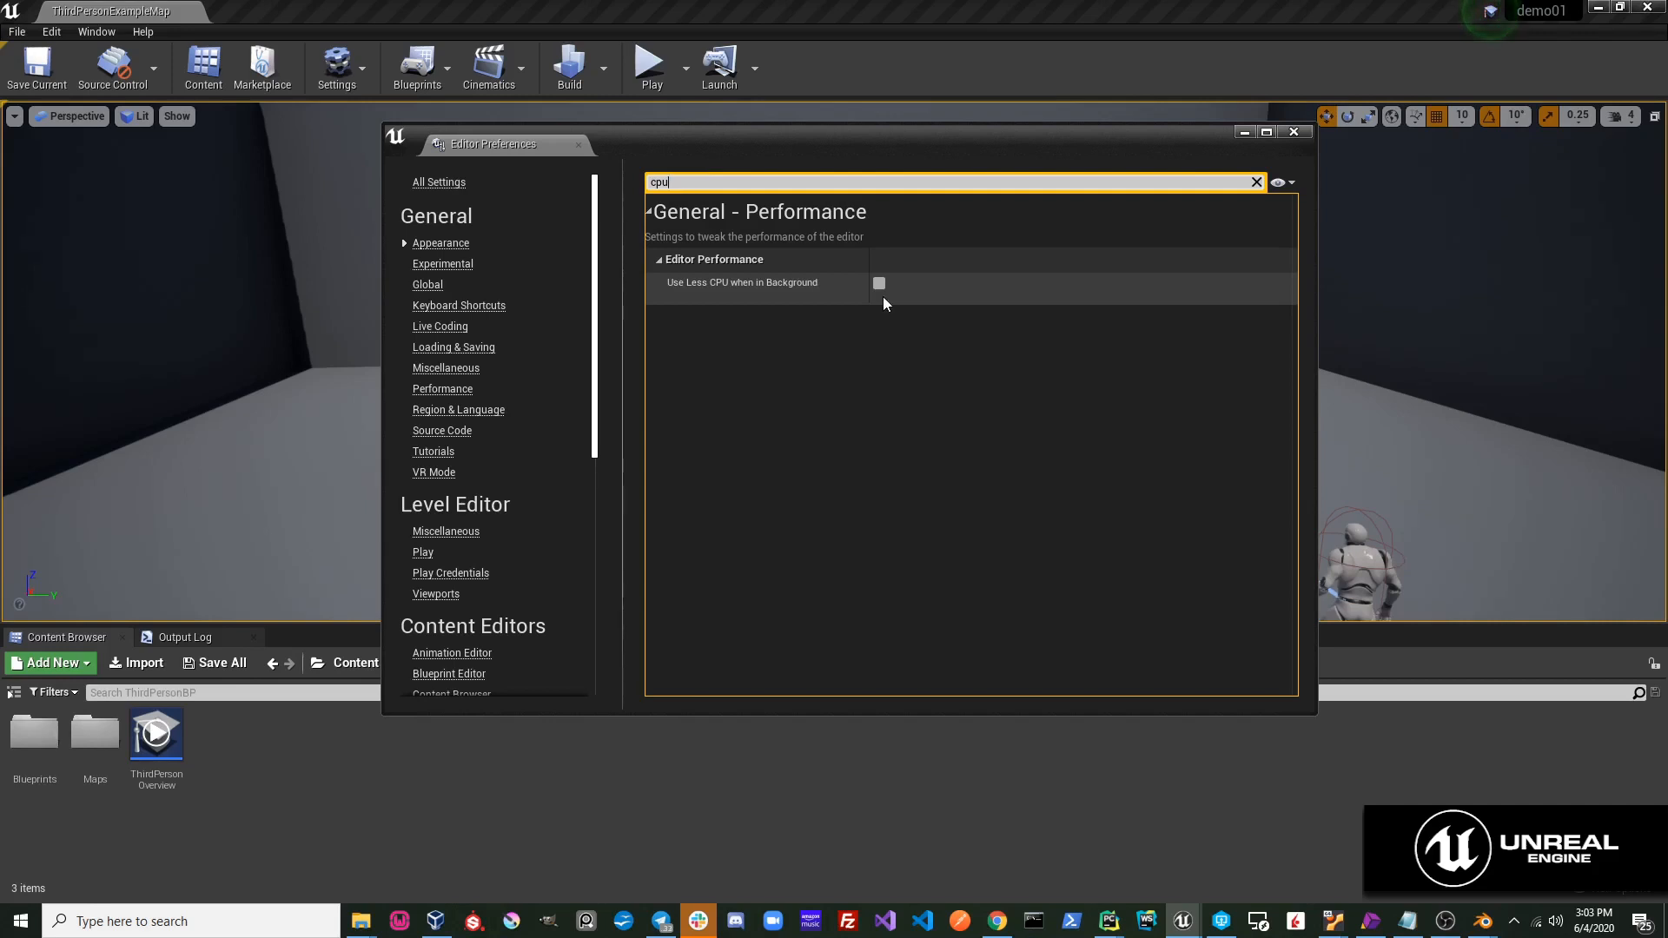
pyautogui.moveTo(878, 302)
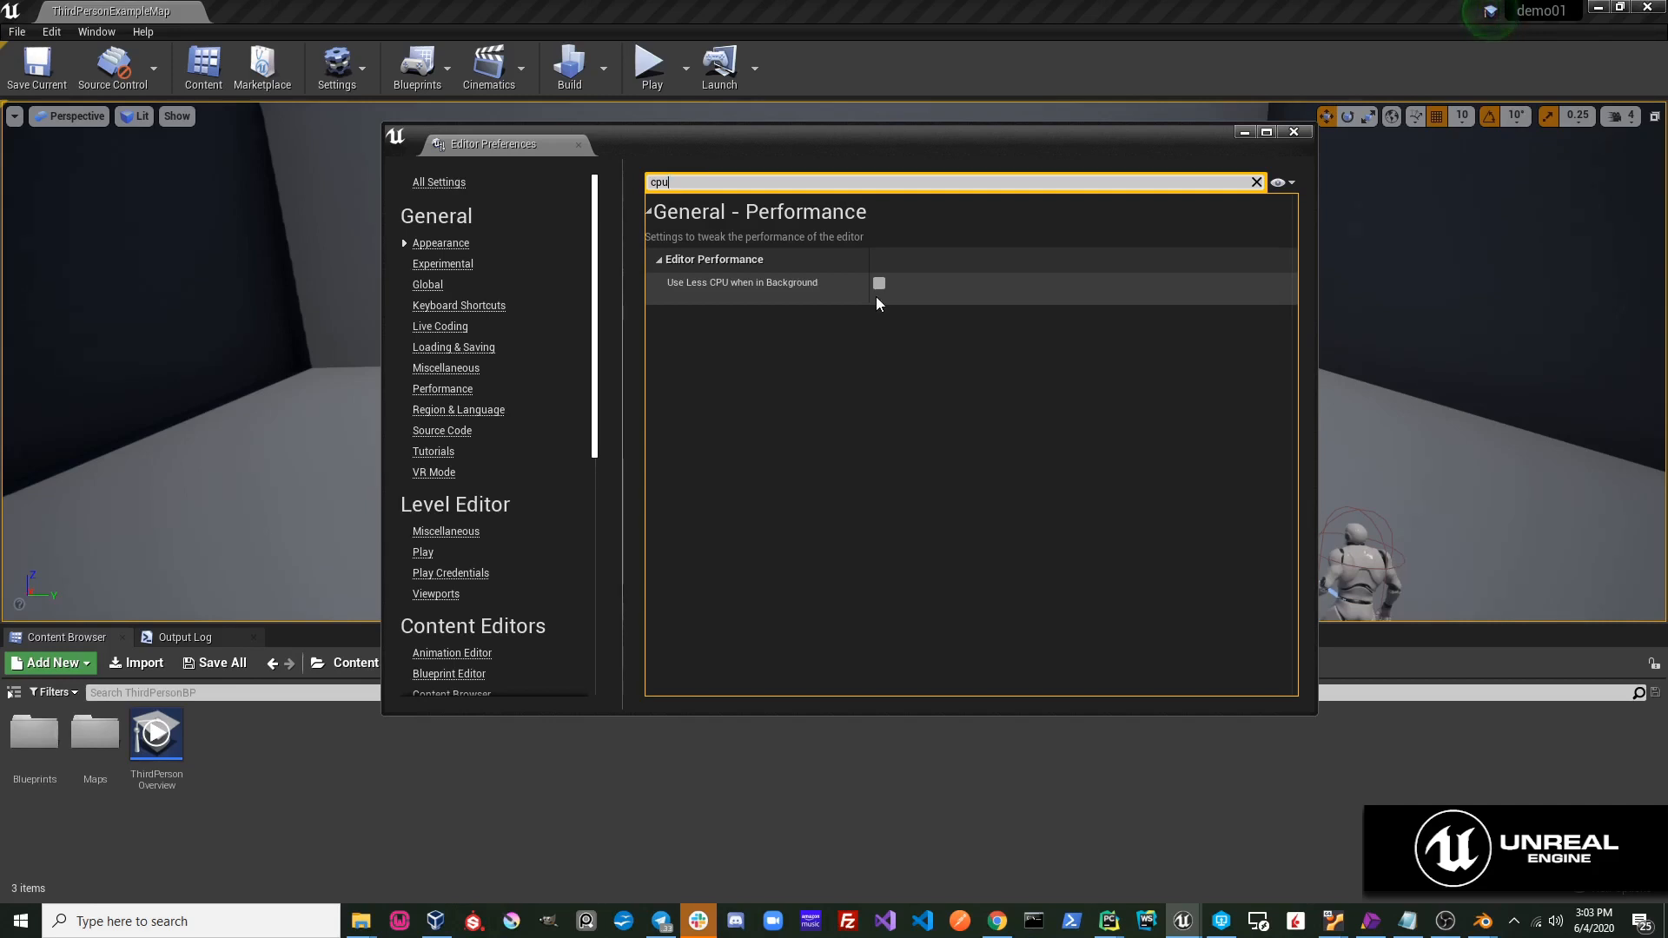
pyautogui.moveTo(692, 338)
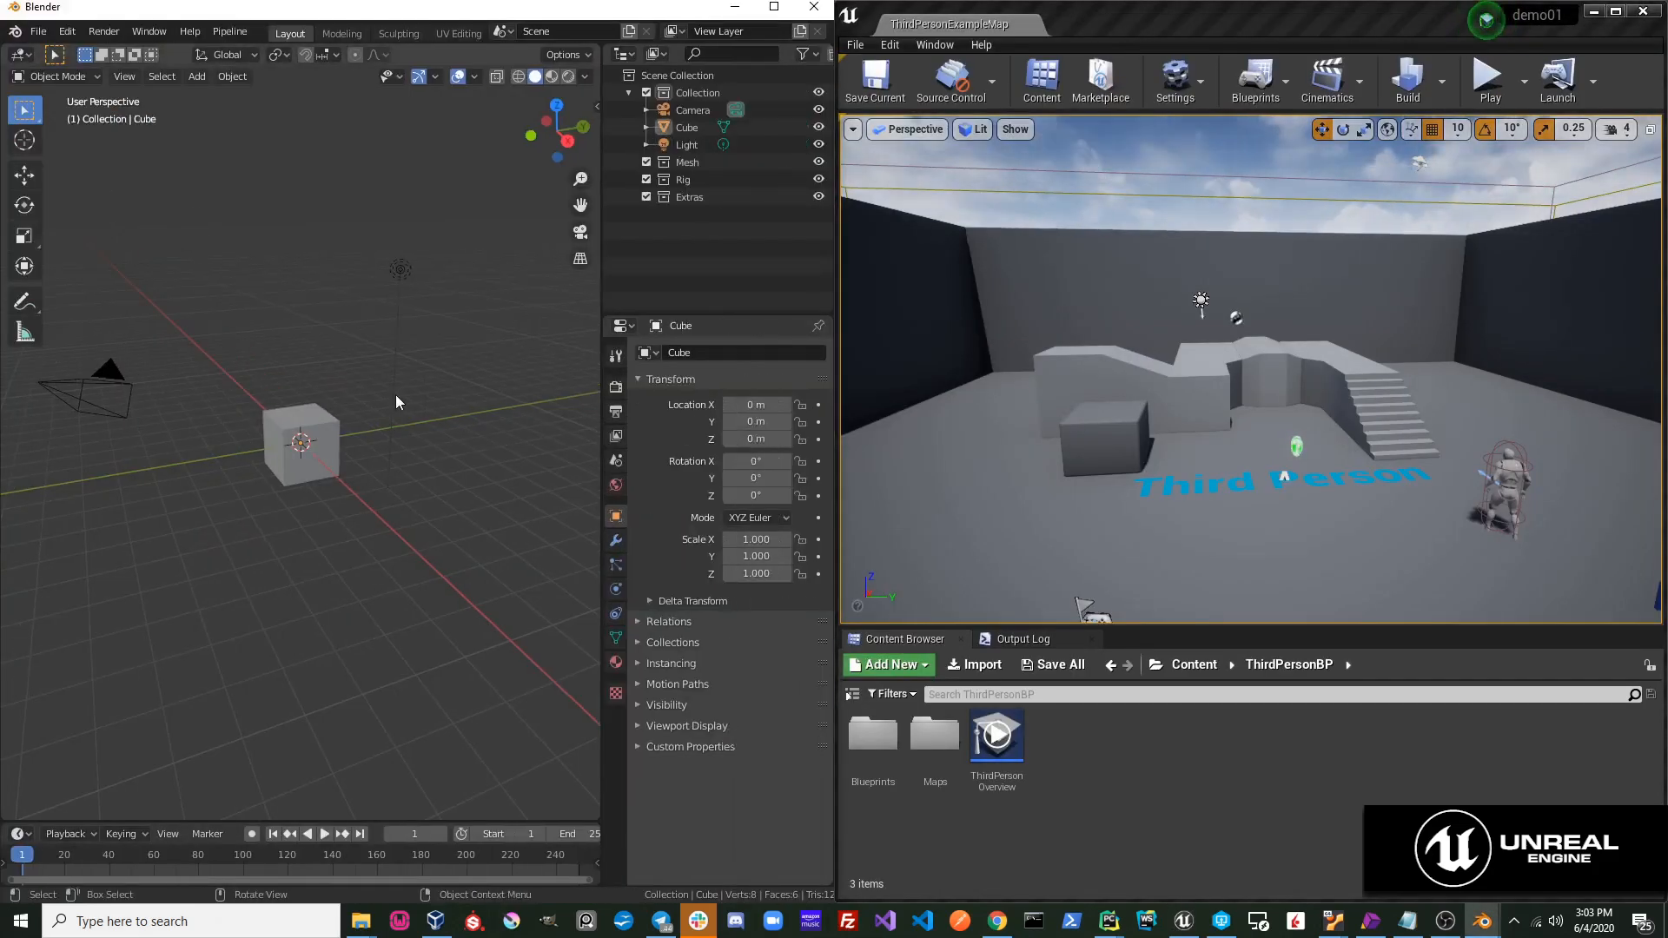
pyautogui.moveTo(330, 424)
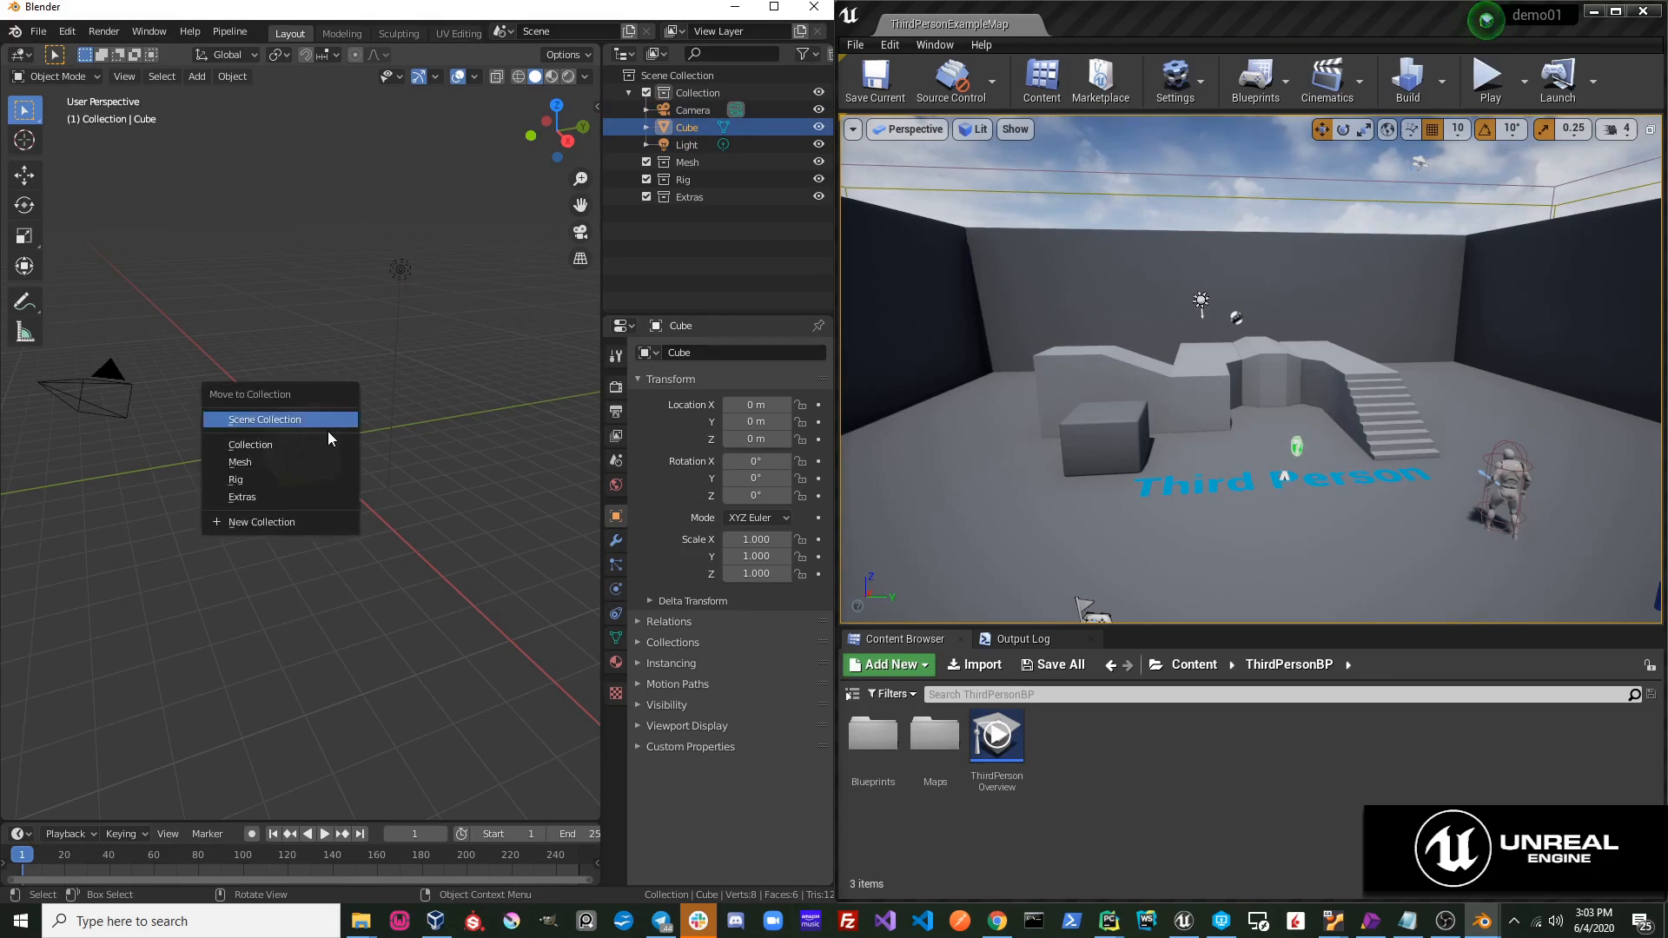
# Move the cube into the Mesh collection and reach the Pipeline menu.
pyautogui.click(239, 462)
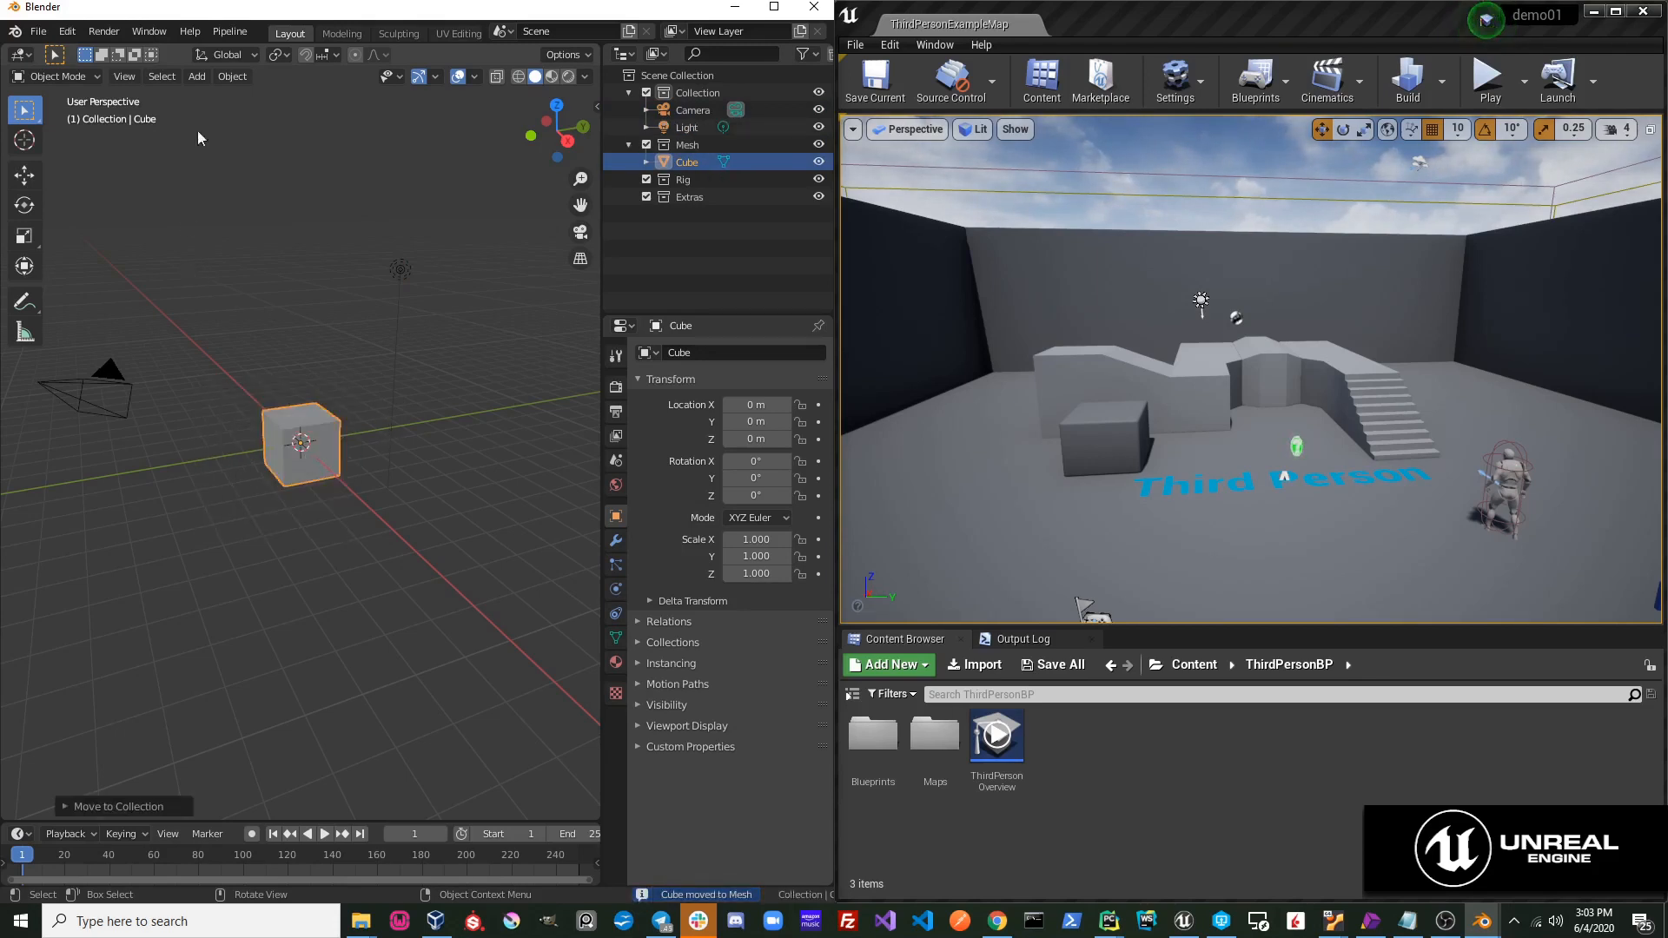
pyautogui.click(229, 31)
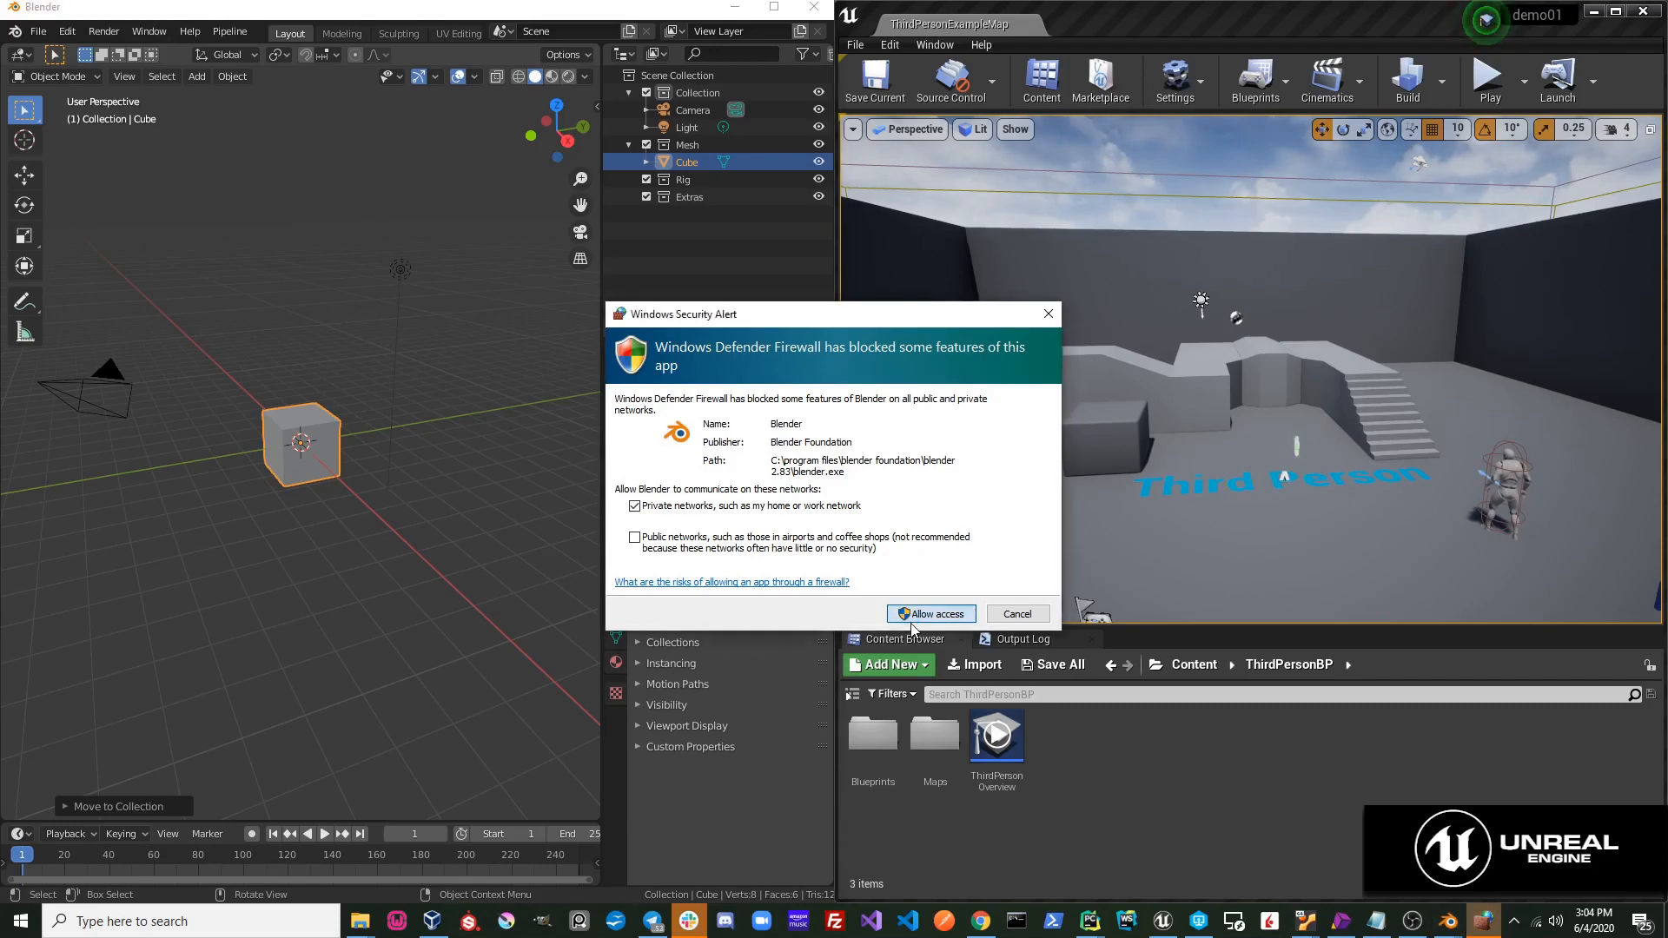
# Allow Blender through the firewall and open the untitled_category folder in the Content Browser.
pyautogui.click(930, 615)
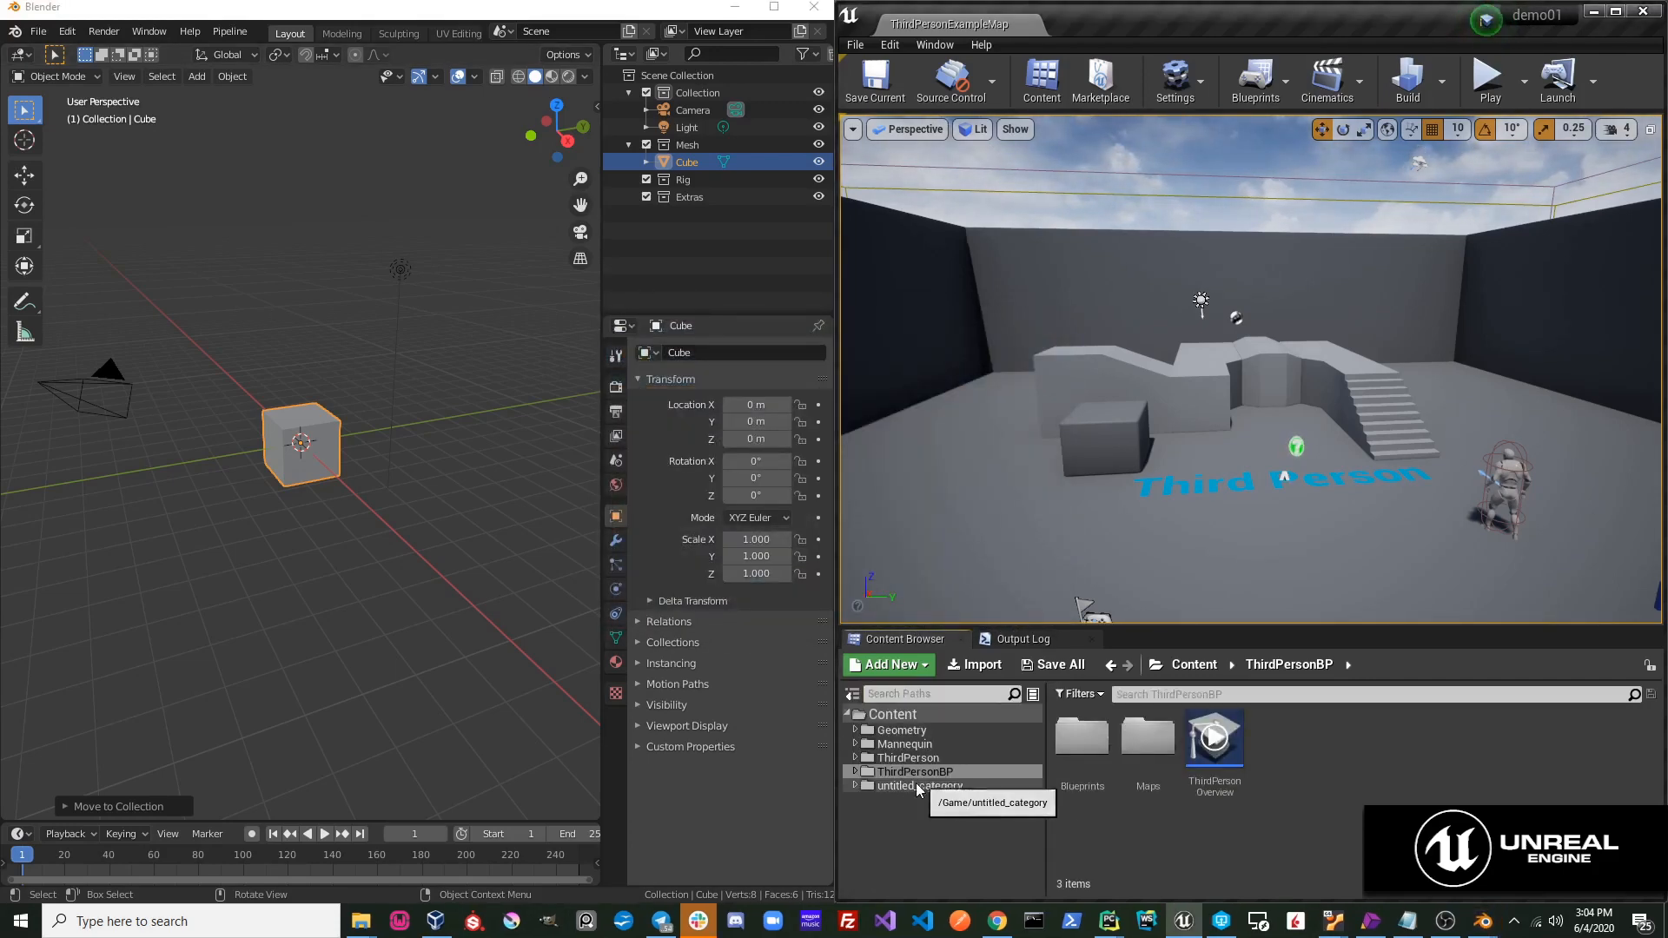
pyautogui.click(919, 785)
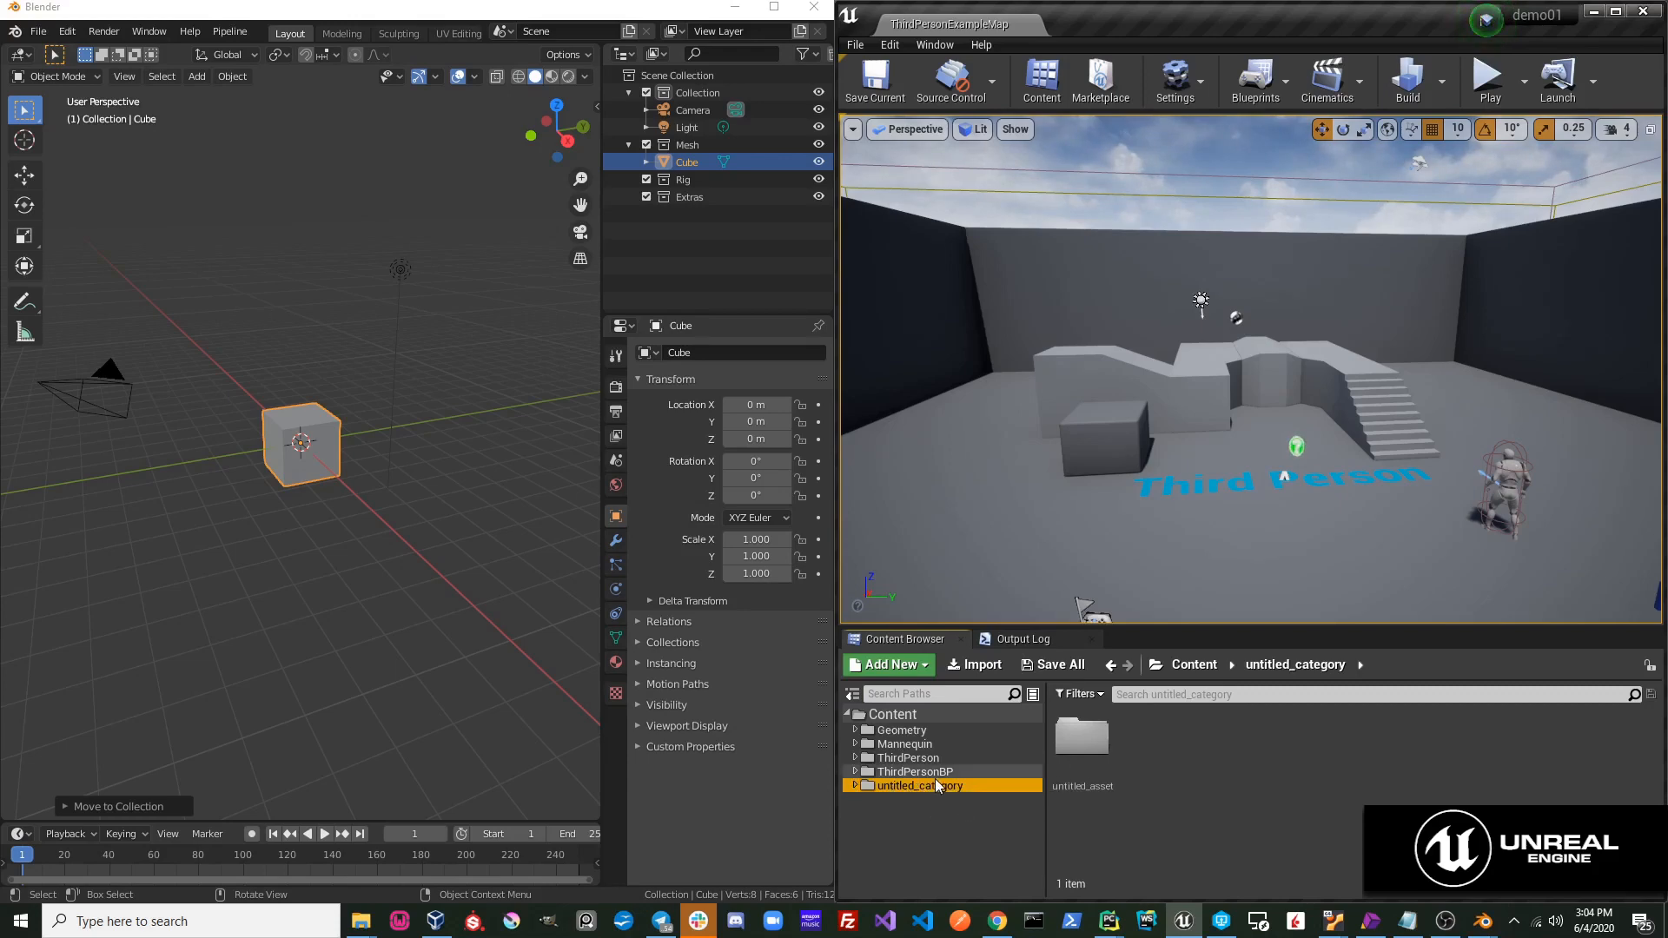
pyautogui.moveTo(1084, 747)
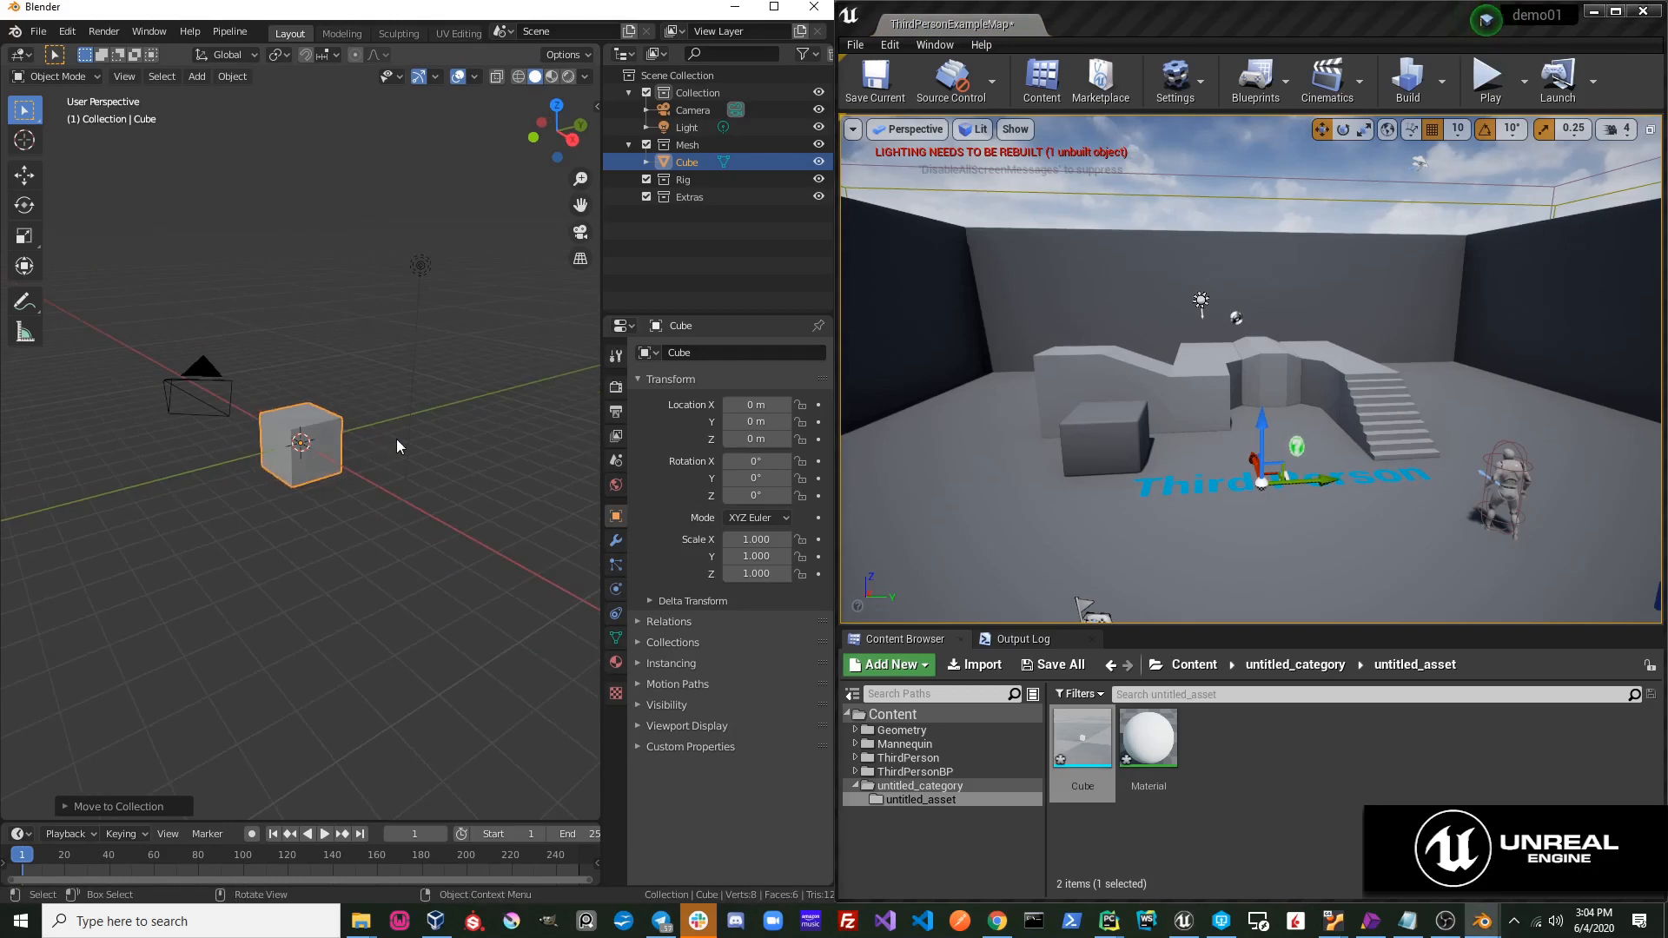
# Scale the cube to 50 on every axis and start Pipeline > Export > Send to Unreal.
pyautogui.press('KP_1')
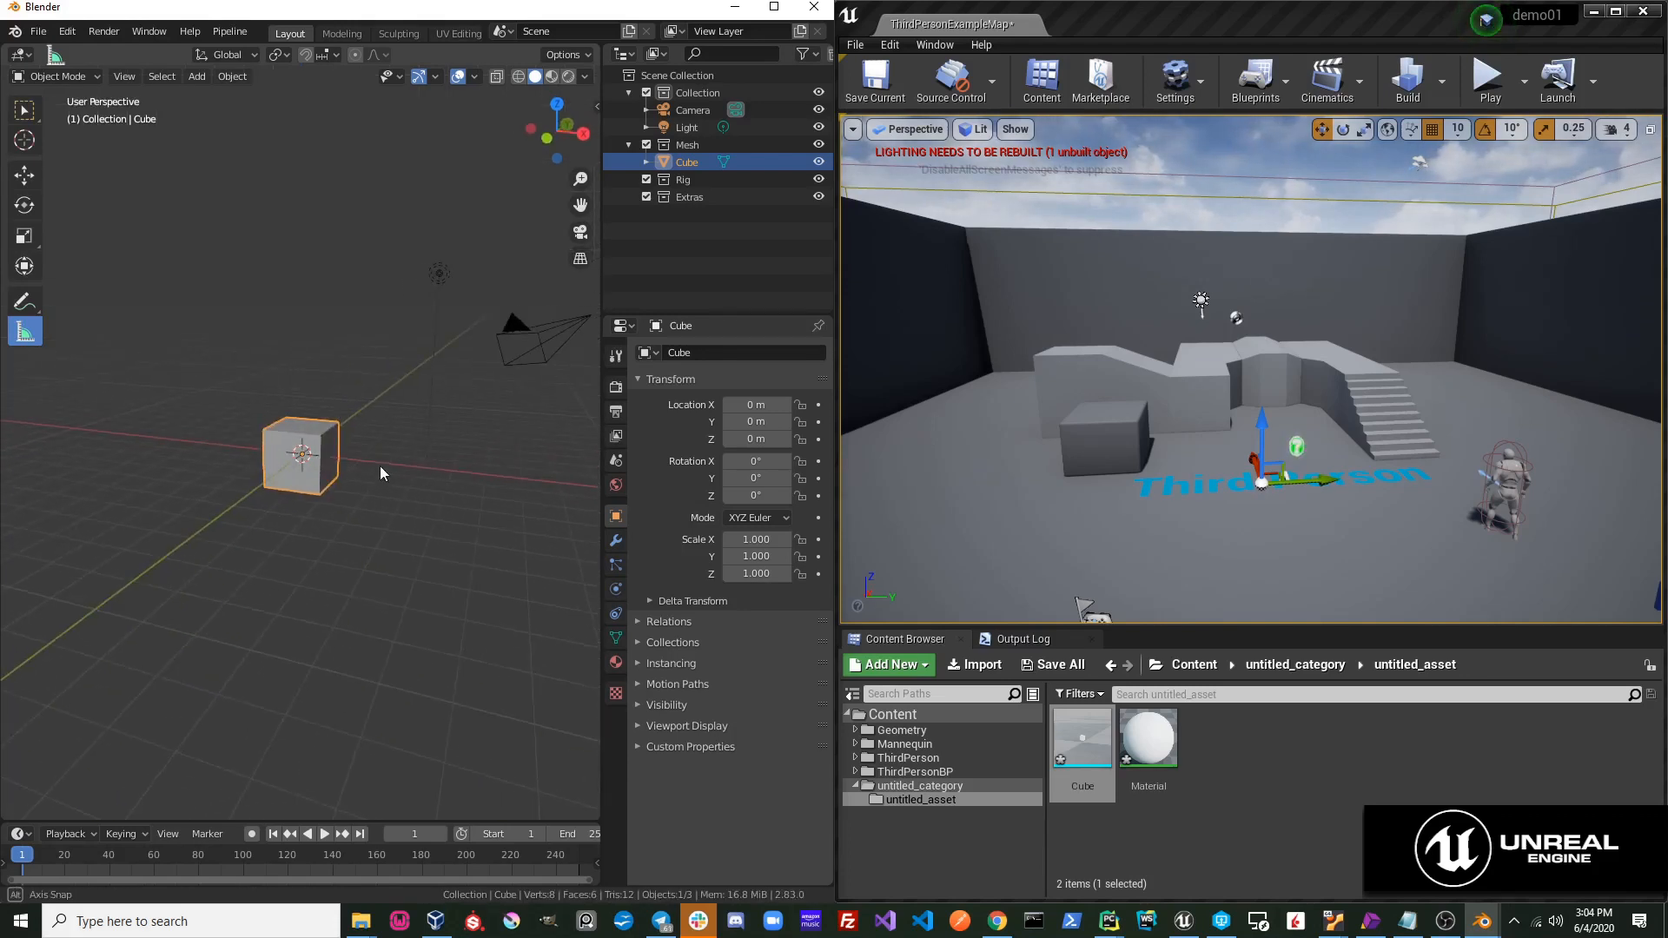
pyautogui.press('s')
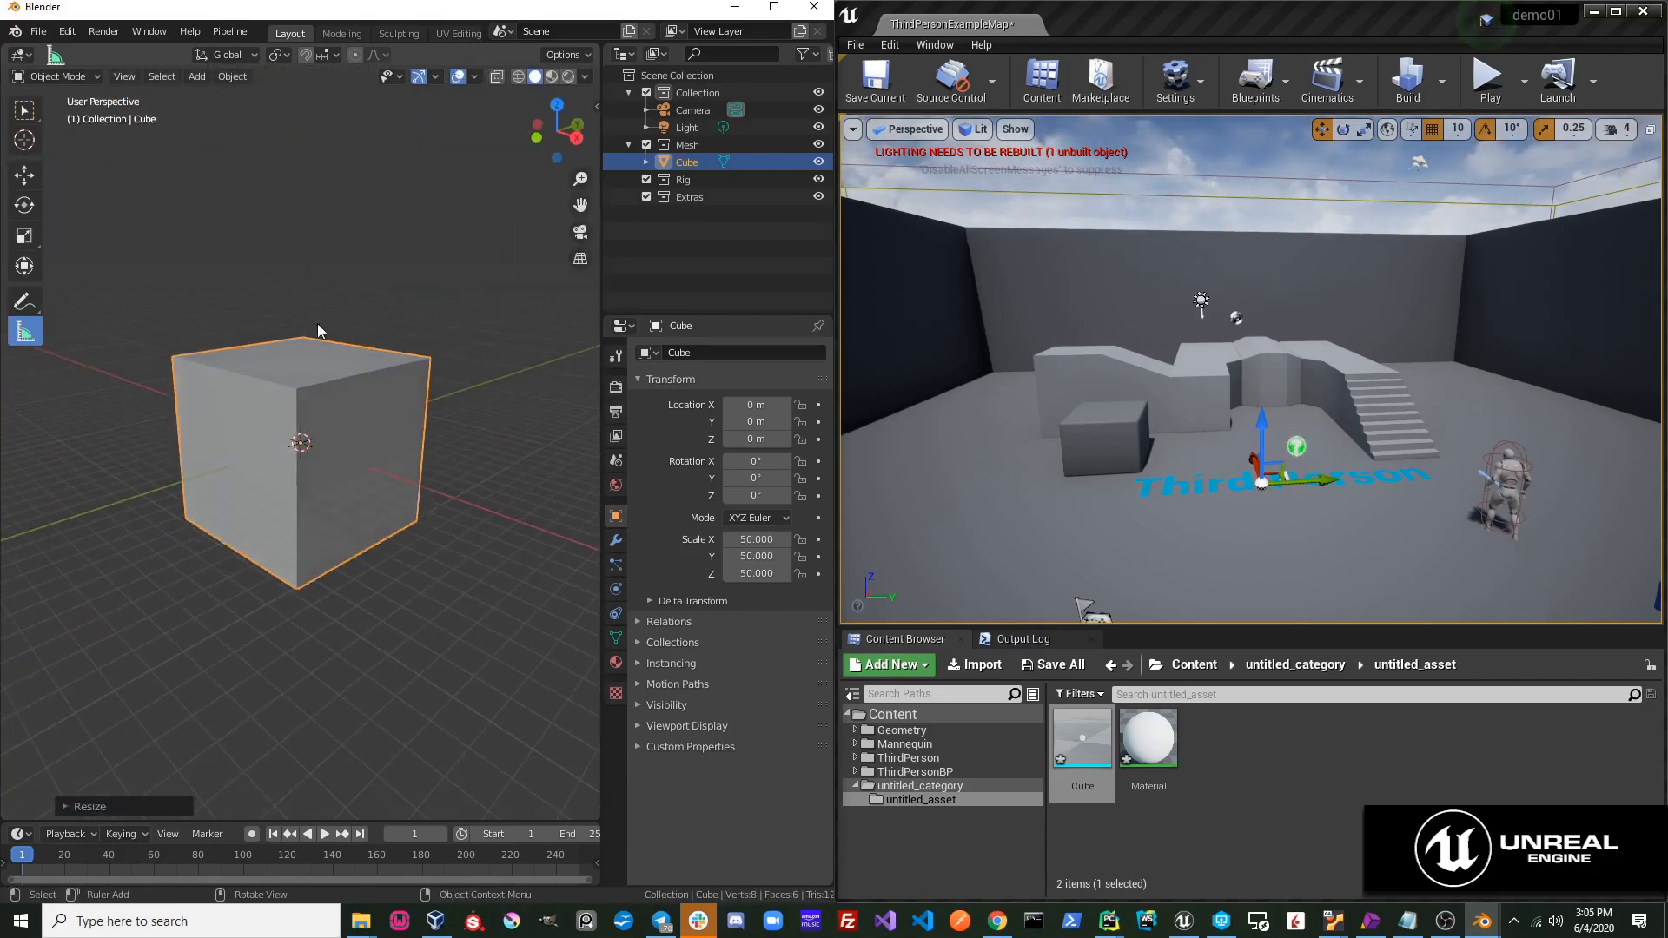
pyautogui.click(229, 31)
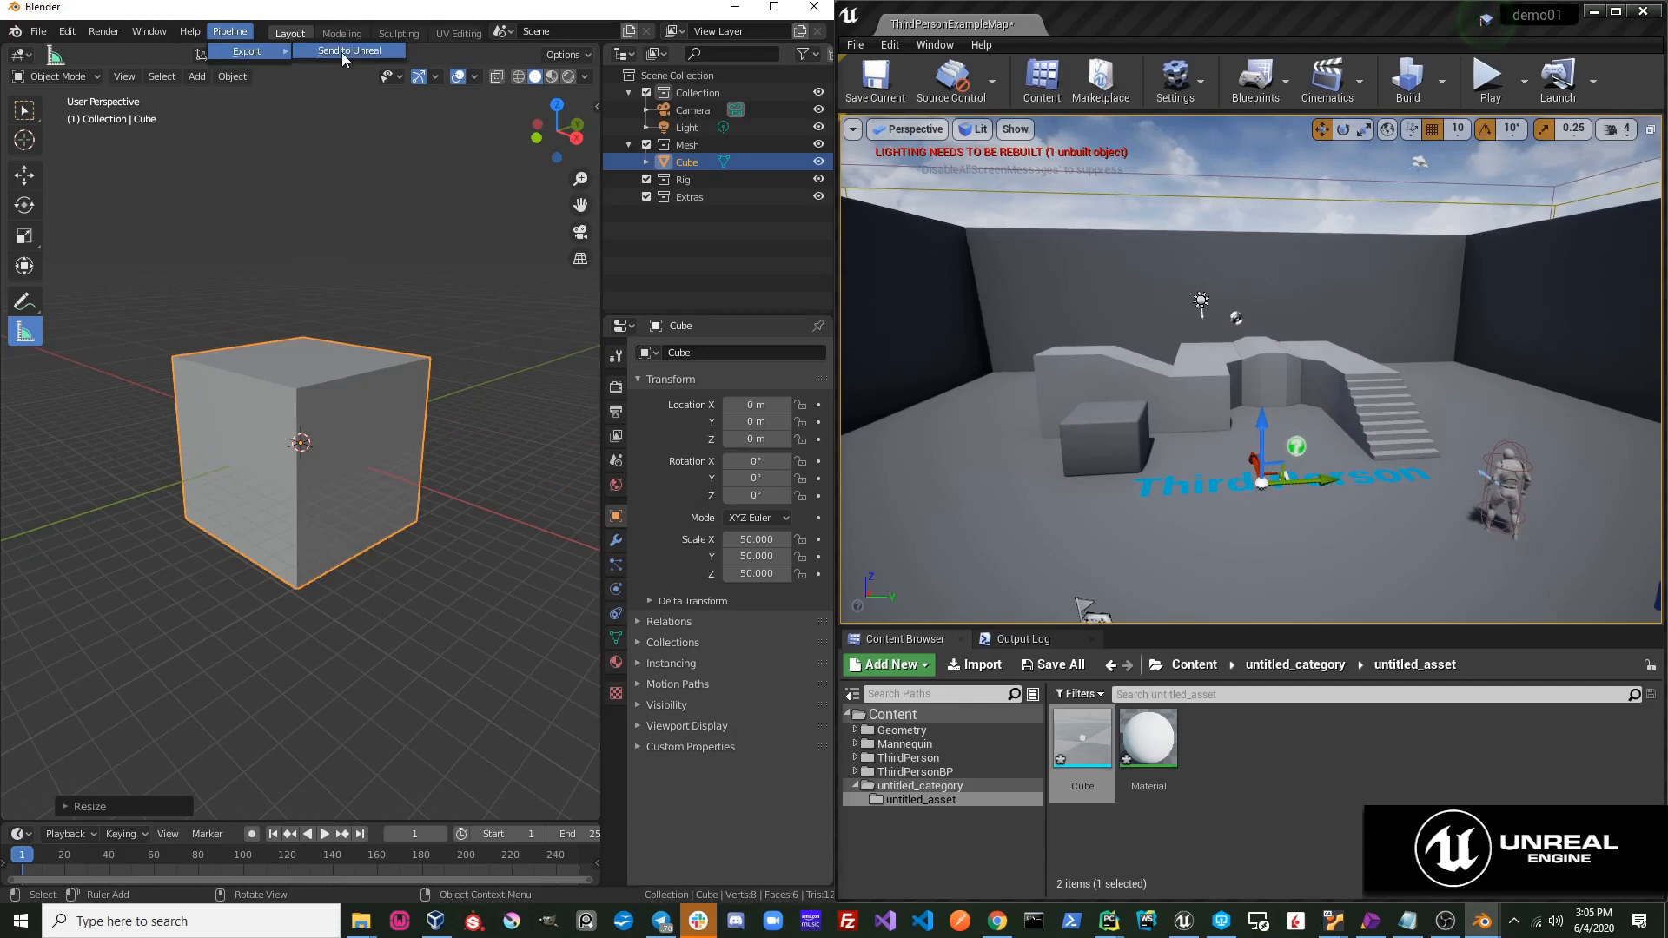